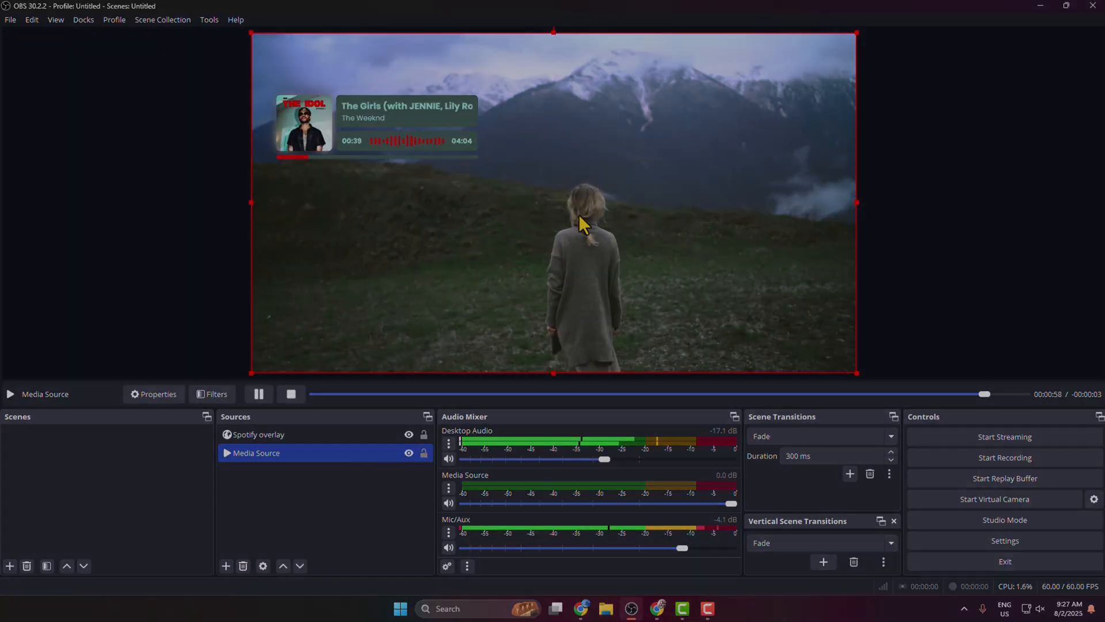
- Bring the browser with the 6K Labs home page in front of OBS Studio
left_click(580, 608)
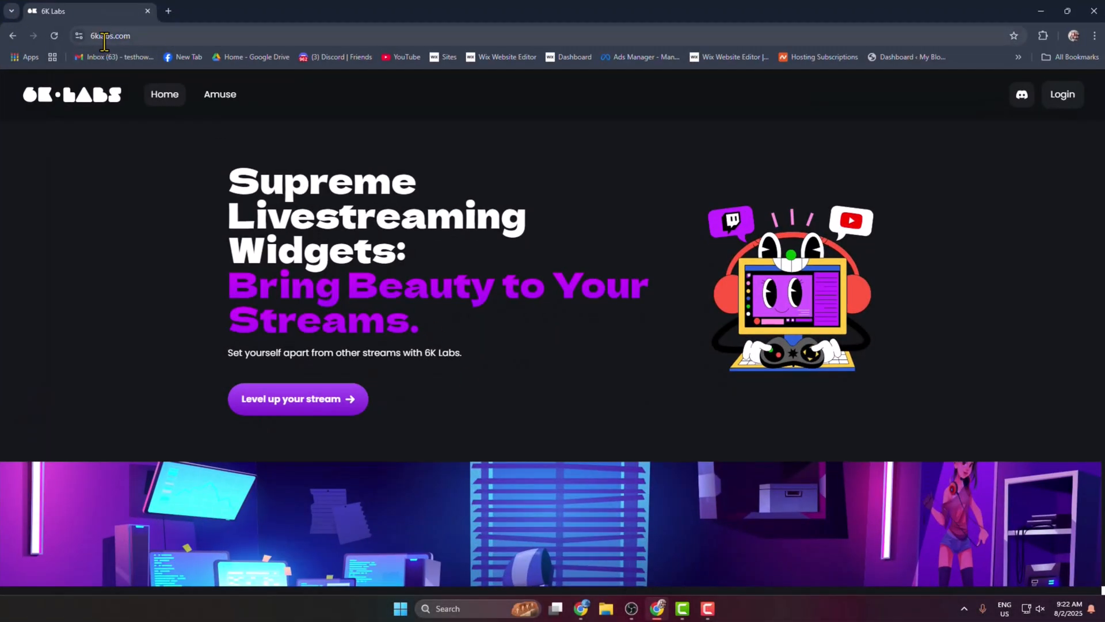
- Log in to 6K Labs via 'Sign in with Twitch', landing on the profile dashboard
left_click(1061, 93)
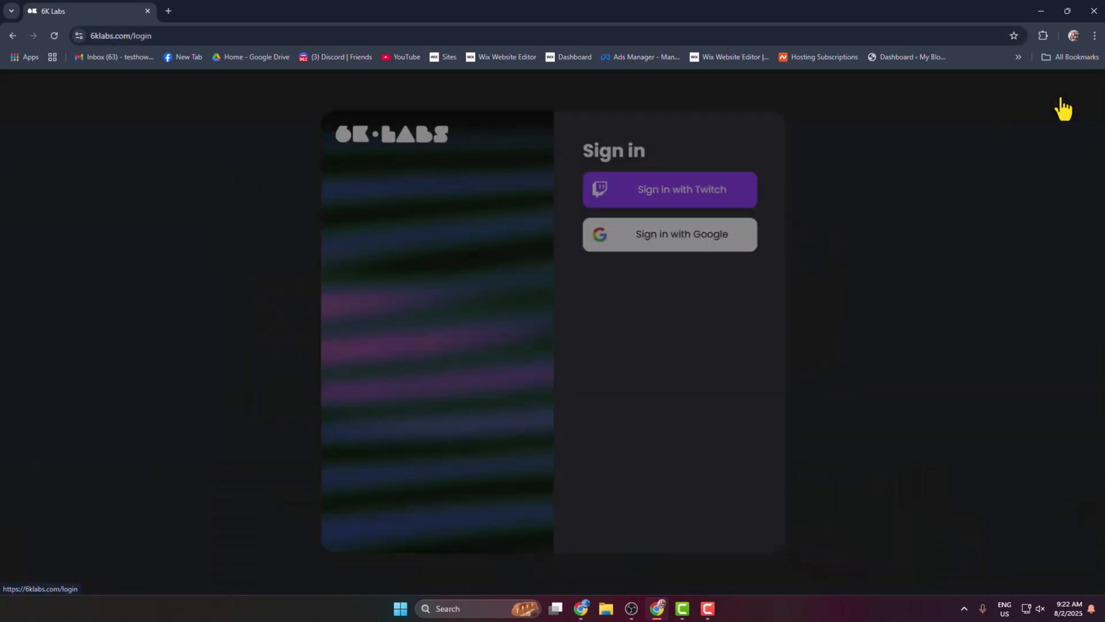
left_click(666, 196)
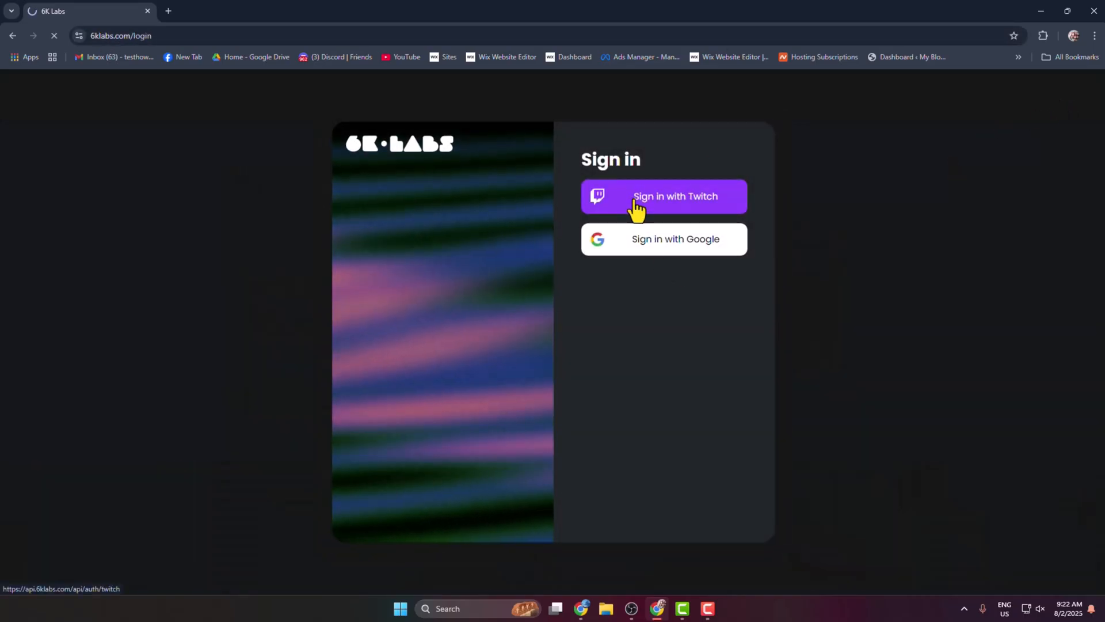
left_click(664, 196)
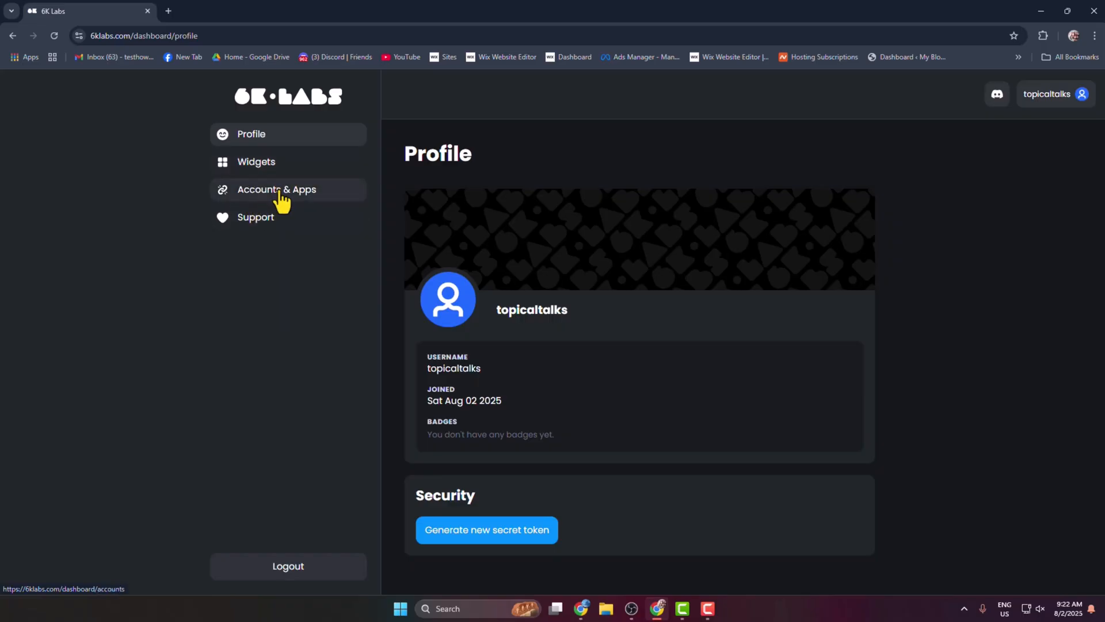
- From Accounts & Apps, follow Spotify's 'Learn how to create your app' guide link
left_click(277, 188)
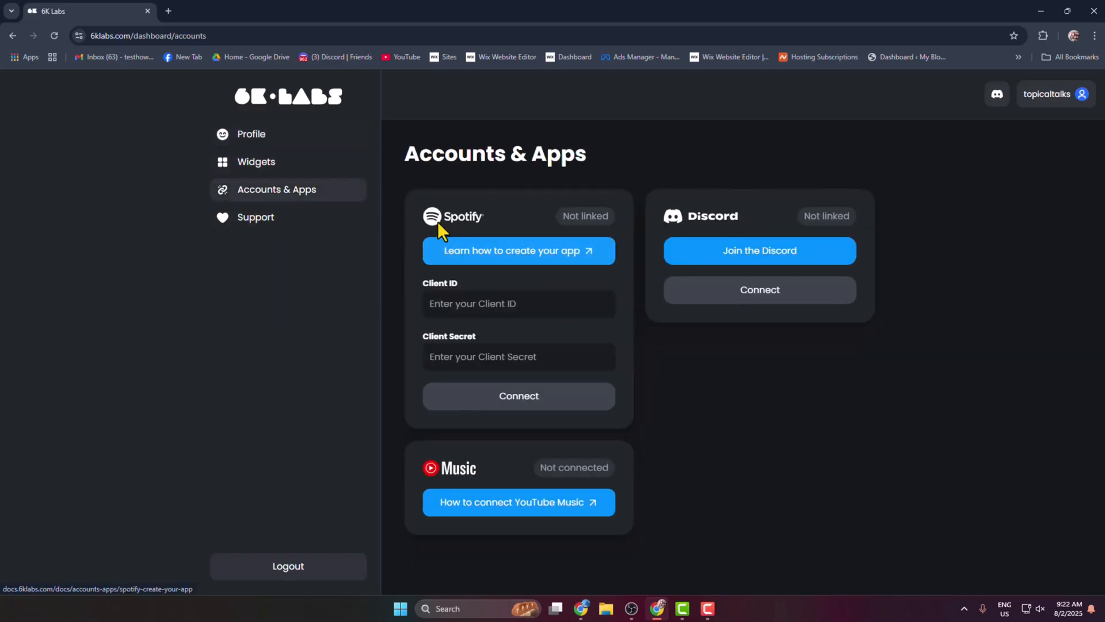
mouse_move(452, 253)
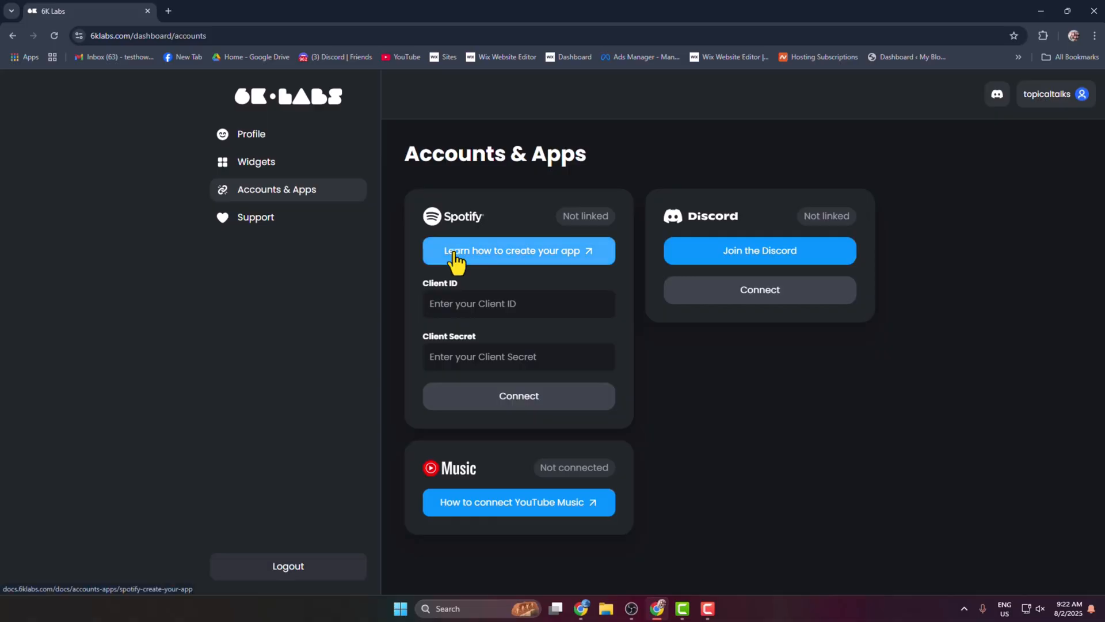
mouse_move(501, 263)
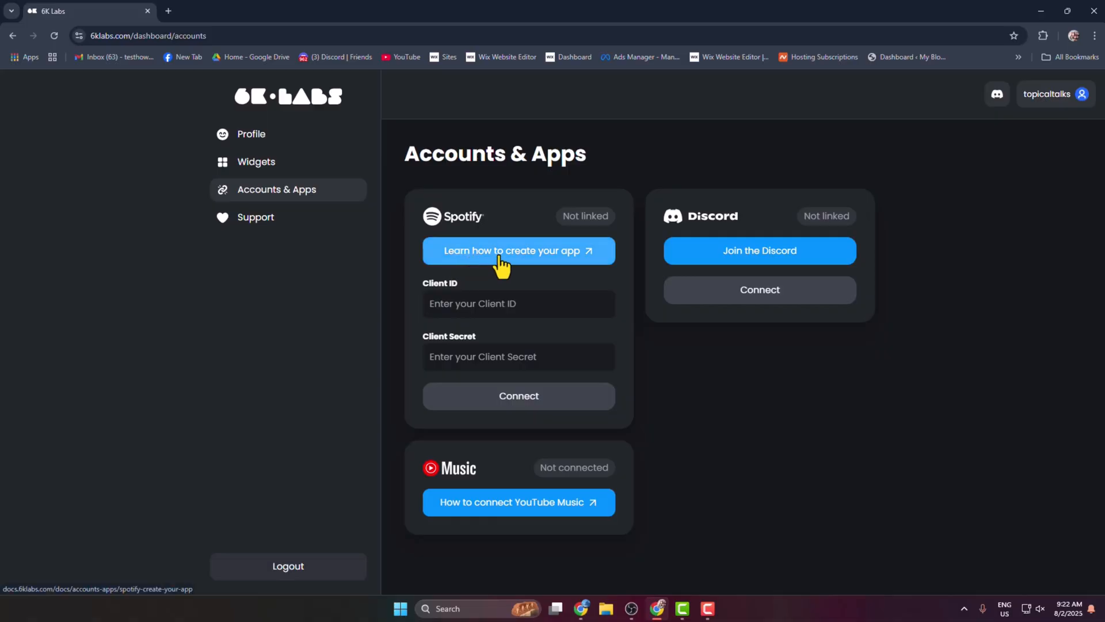
left_click(518, 250)
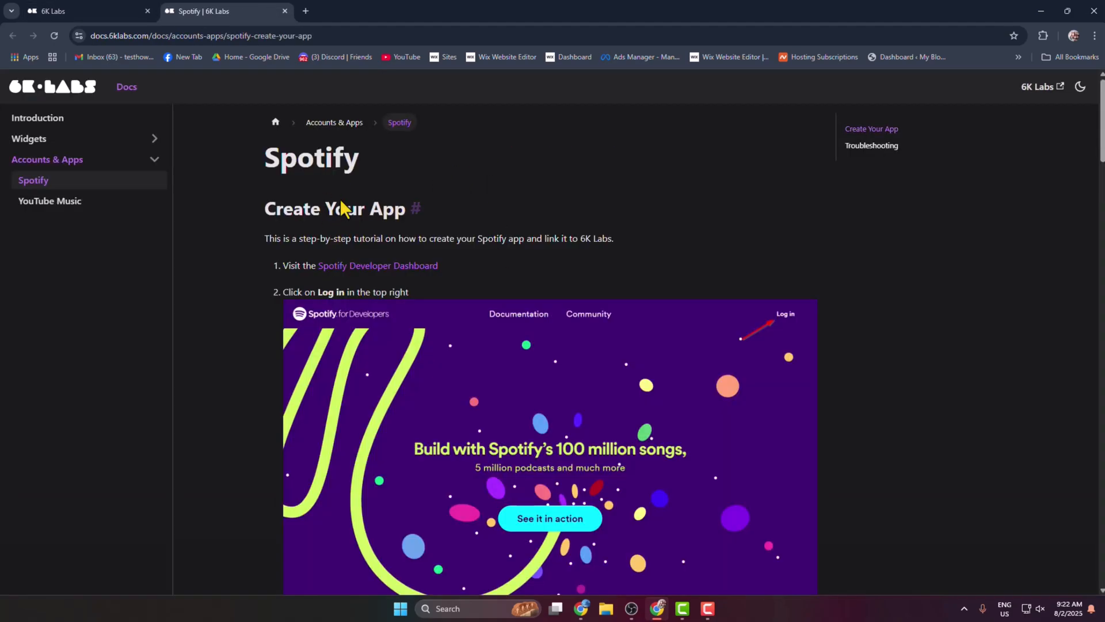
mouse_move(338, 292)
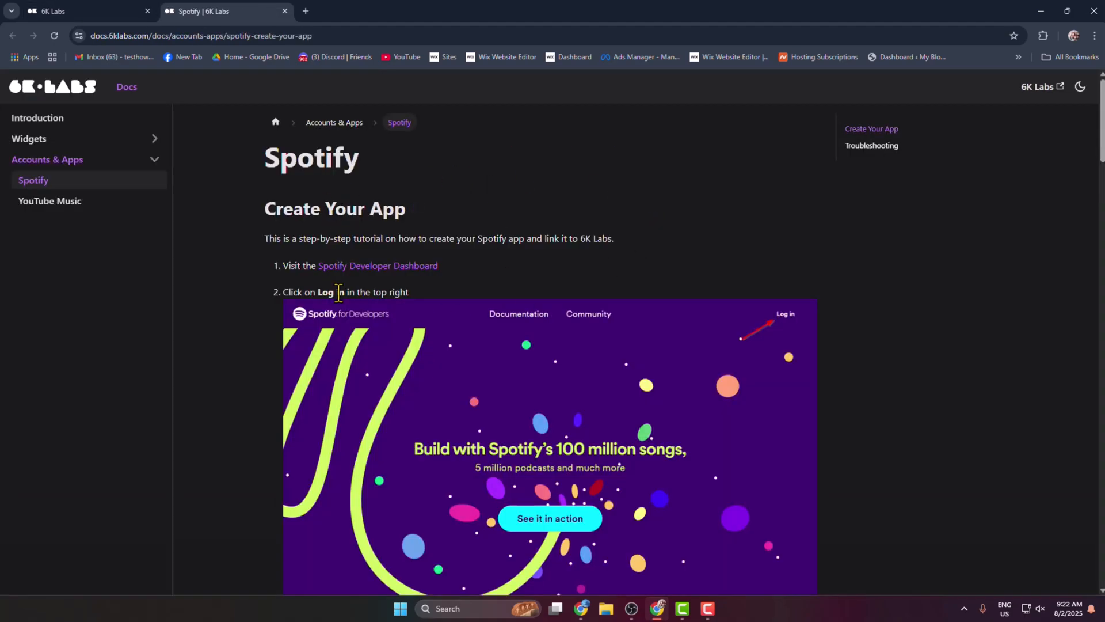
mouse_move(359, 281)
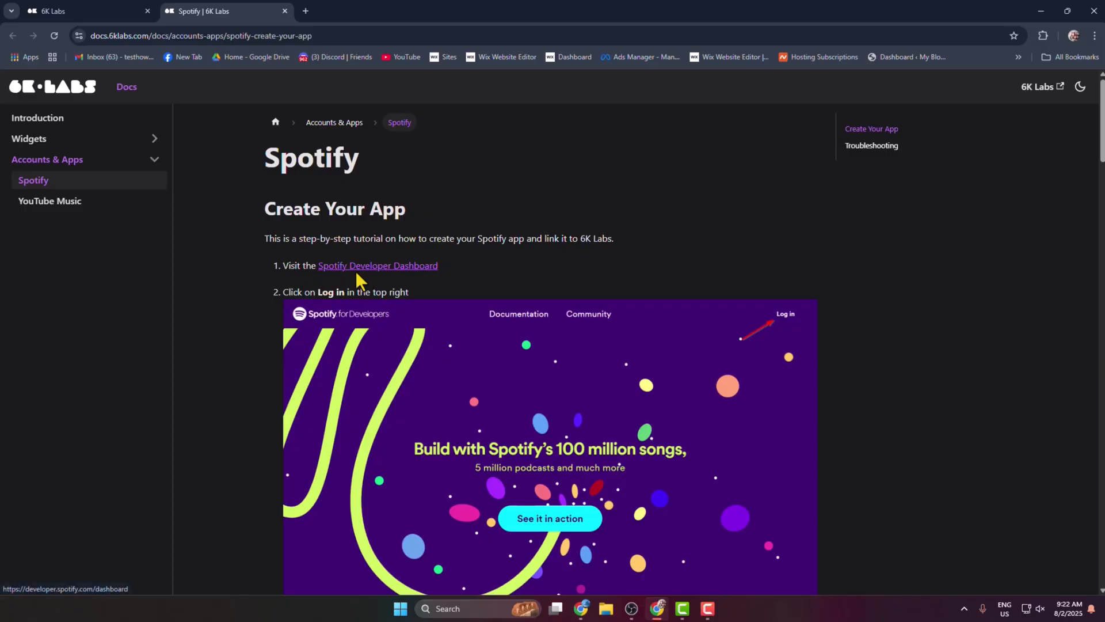
mouse_move(398, 281)
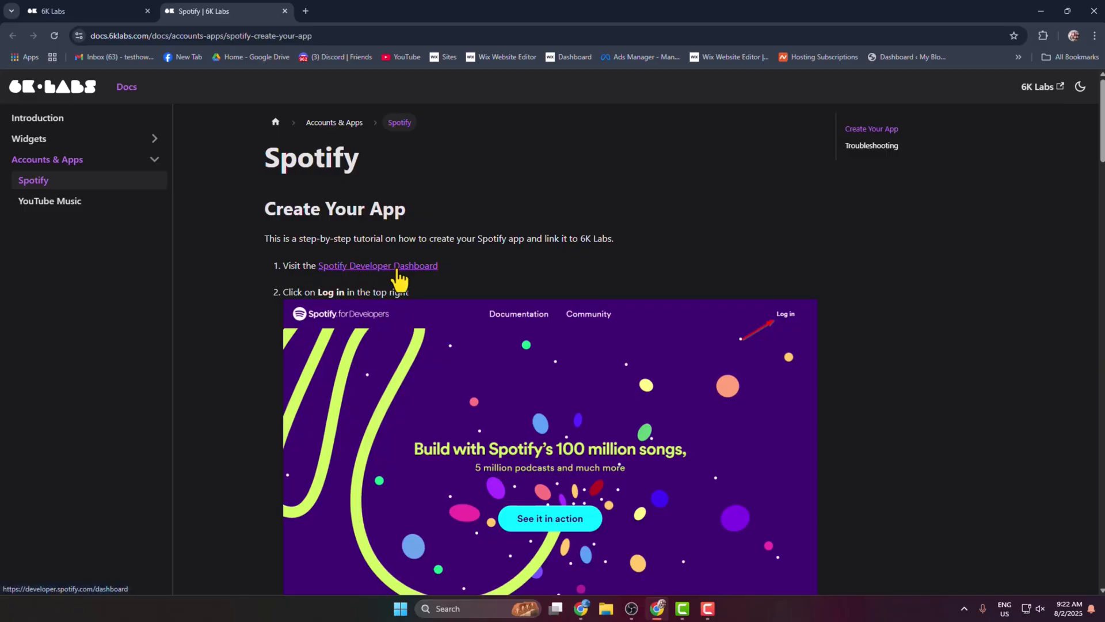
- Create a Spotify developer app named 'Spotify for obs' described as 'This apps for obs'
left_click(377, 266)
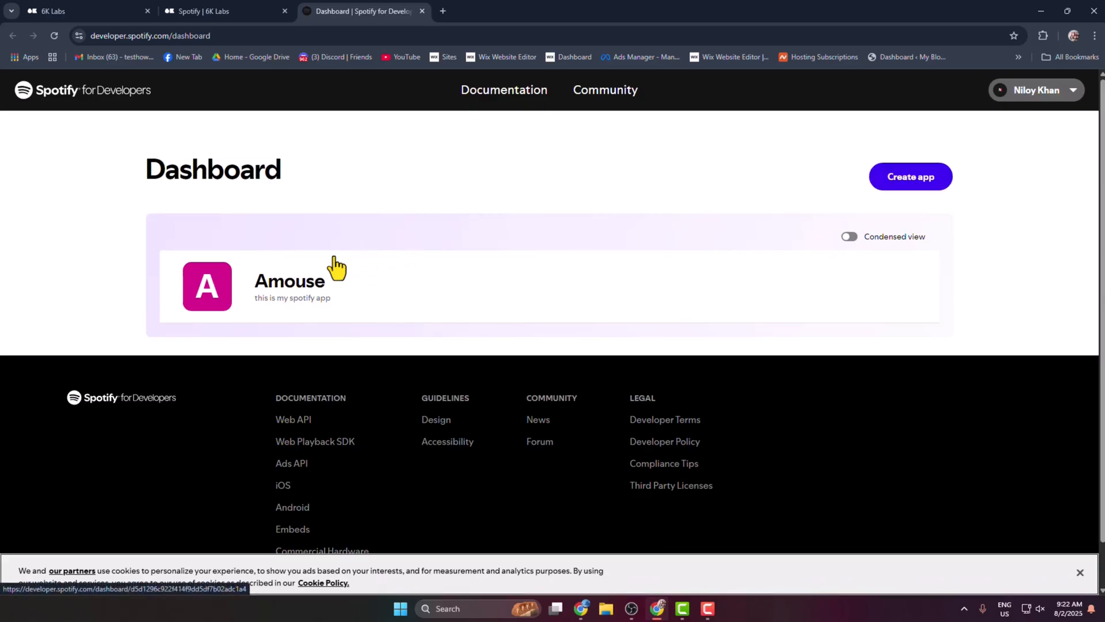
mouse_move(841, 203)
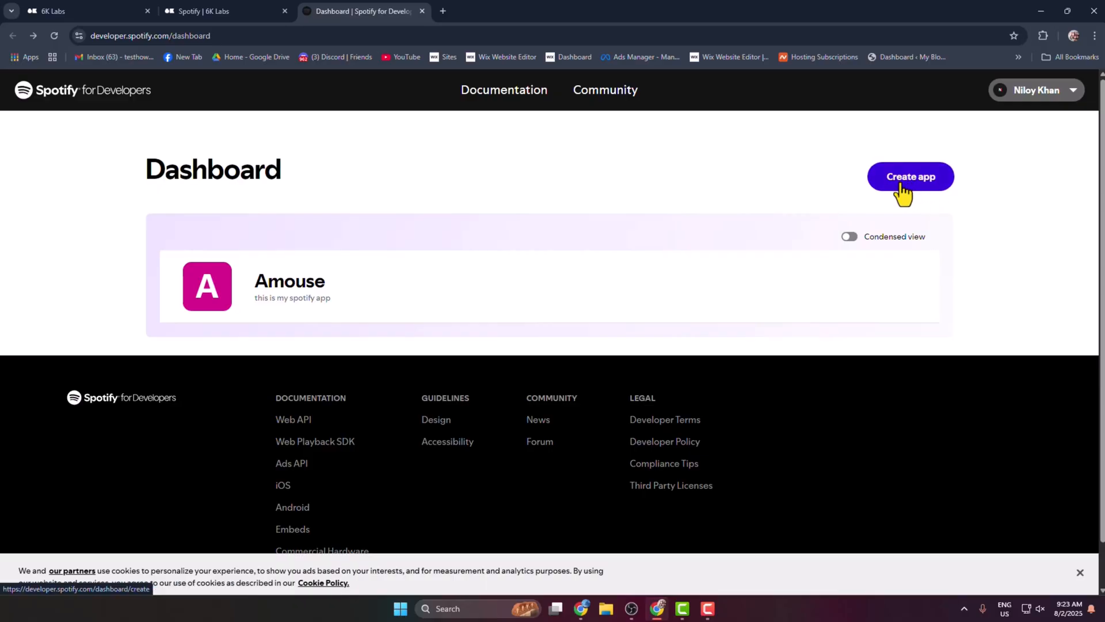
left_click(910, 177)
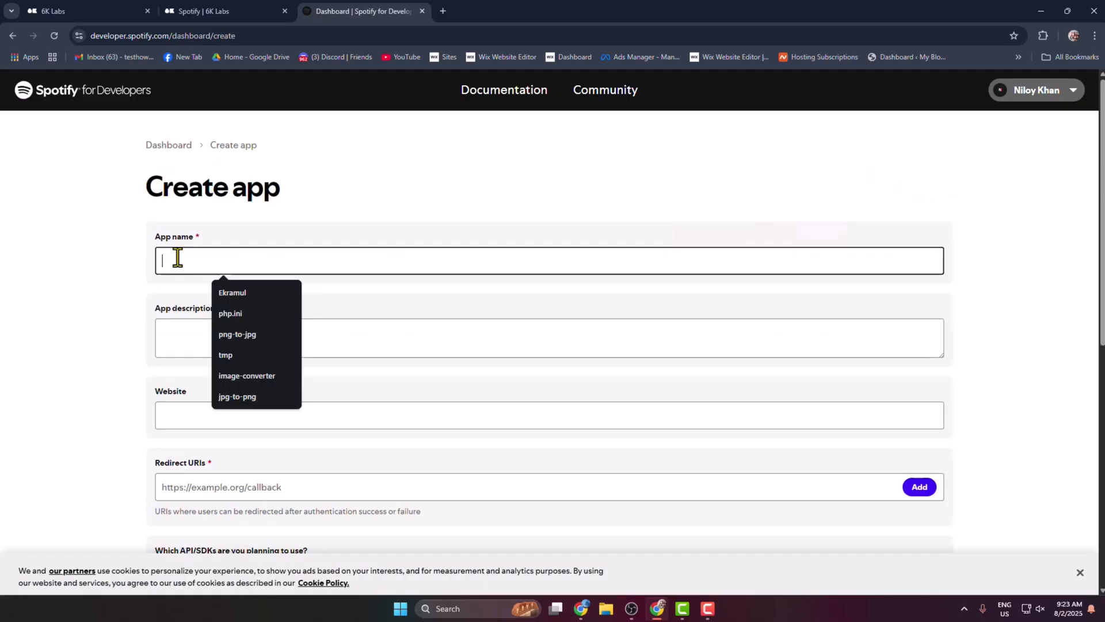
type("S")
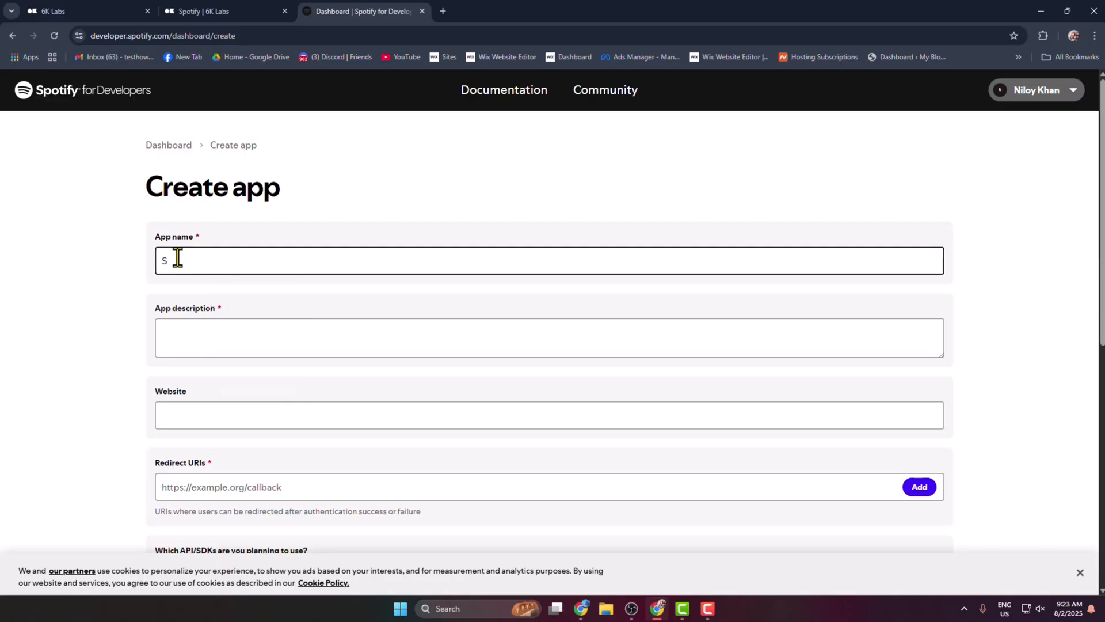
type("potify for")
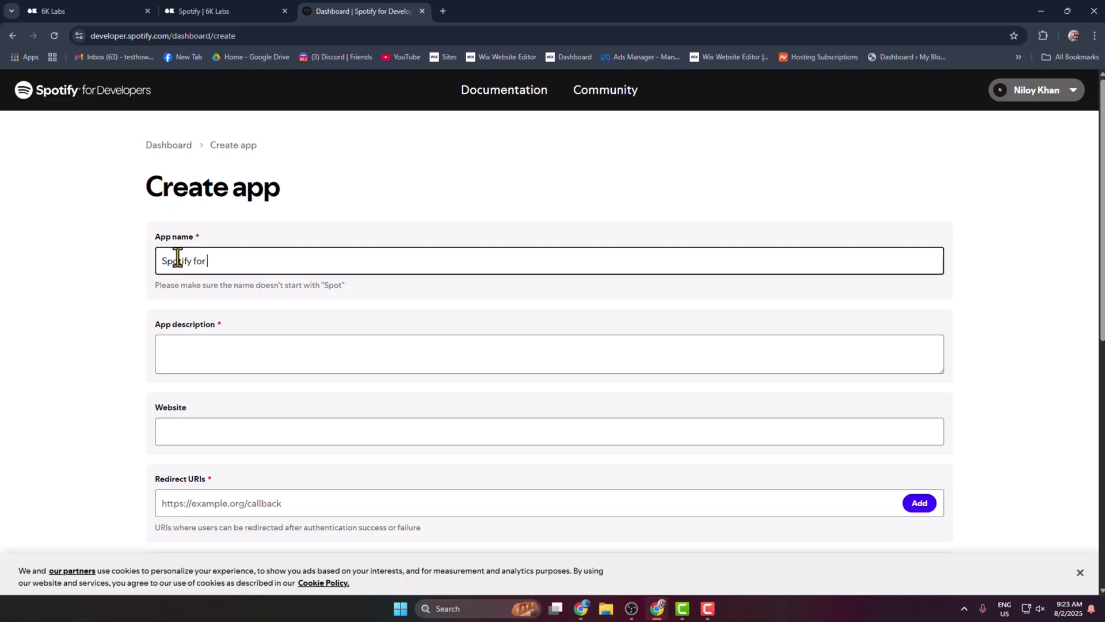
type("obs")
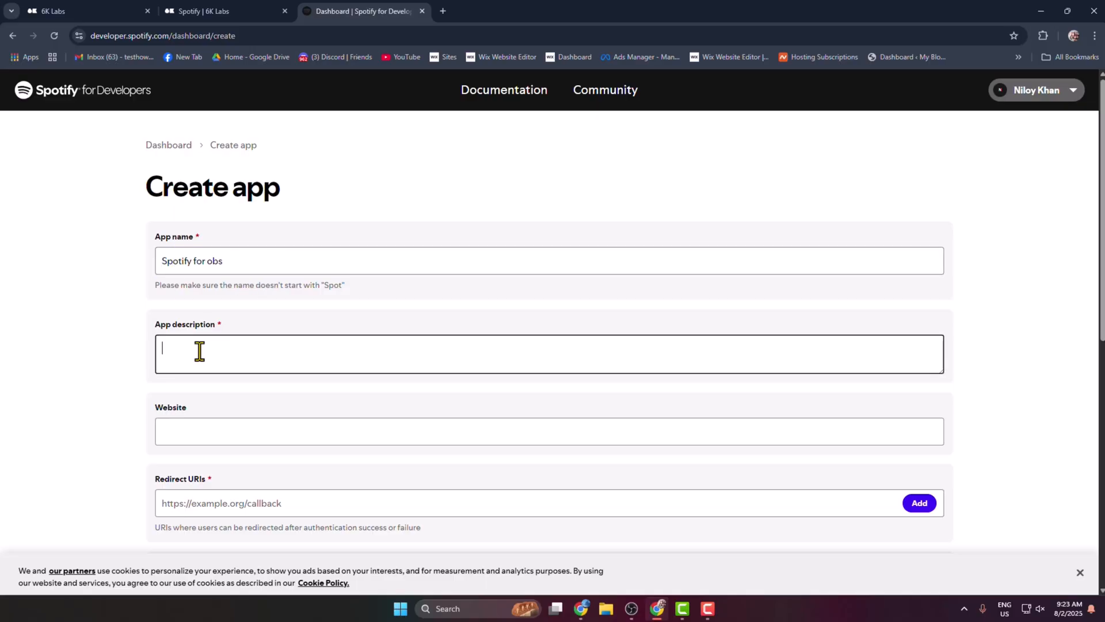
type("This app")
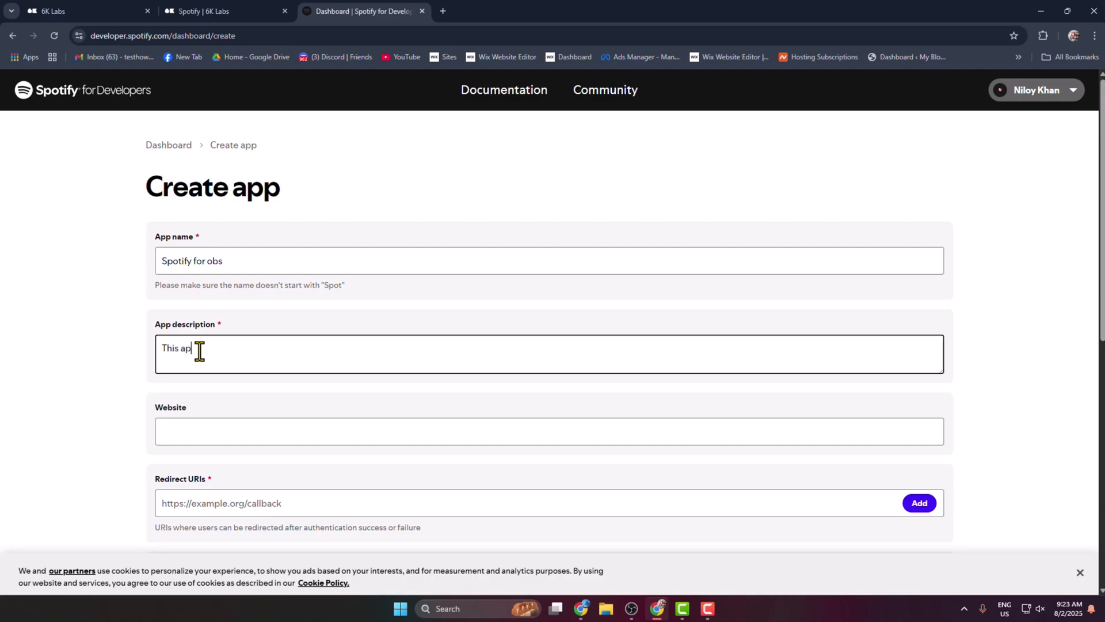
type("for obs")
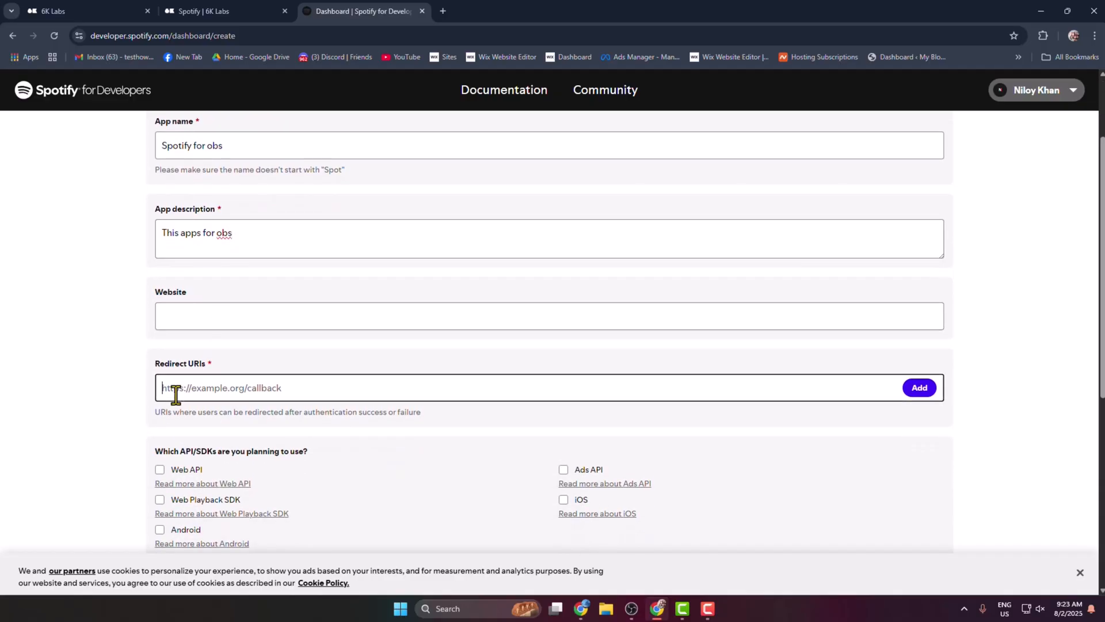
mouse_move(215, 388)
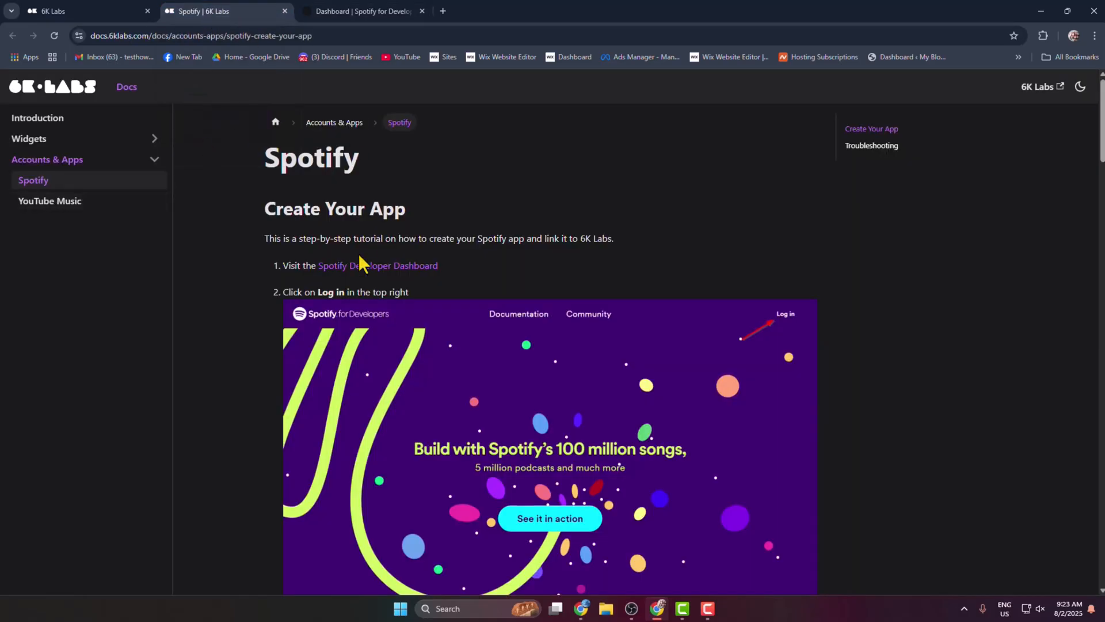
- Add the 6K Labs callback as redirect URI, accept the developer terms and save the app
scroll("down", 3)
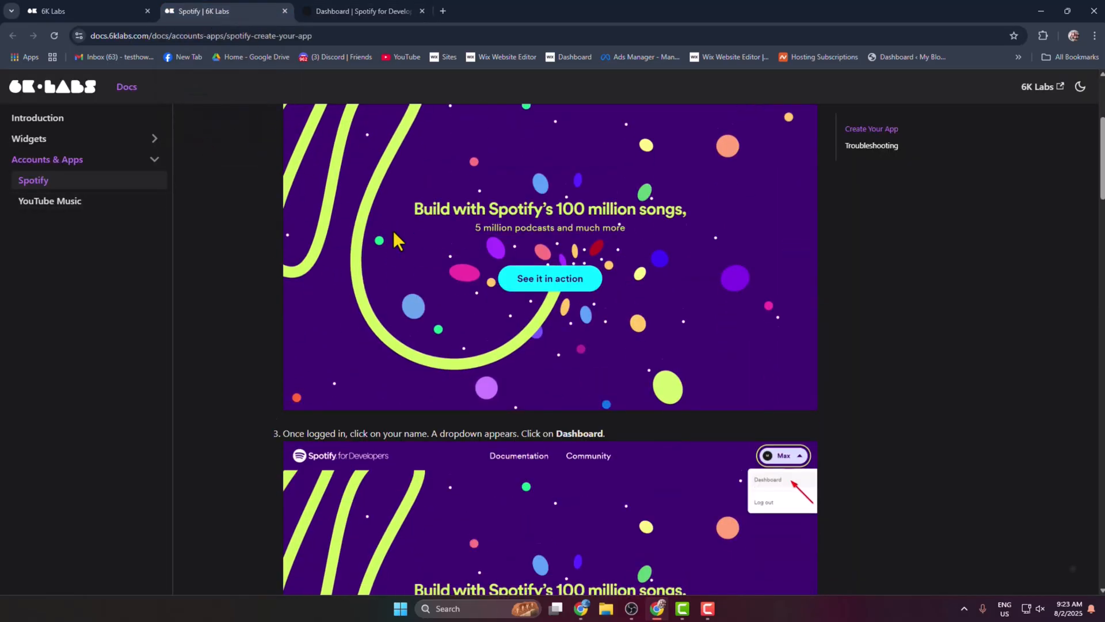
scroll("down", 3)
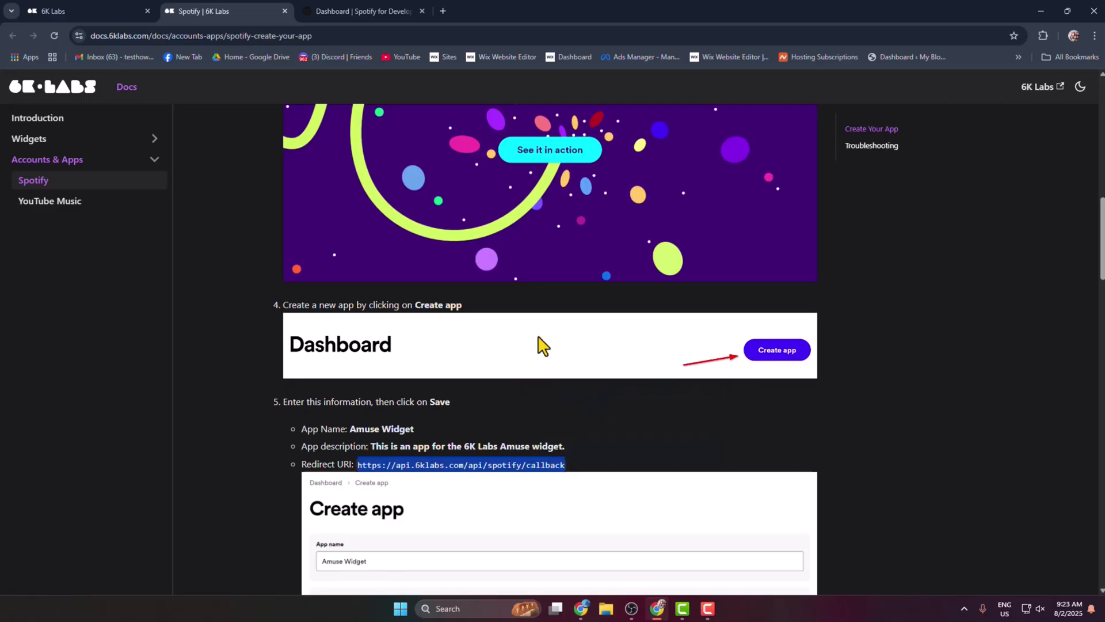
left_click(360, 10)
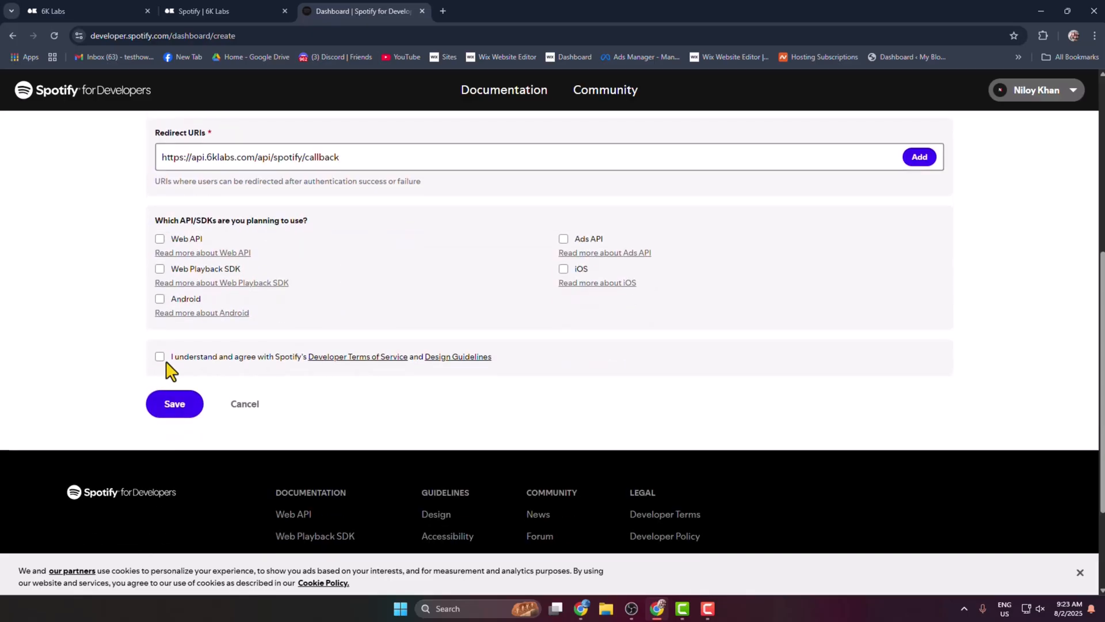
left_click(160, 357)
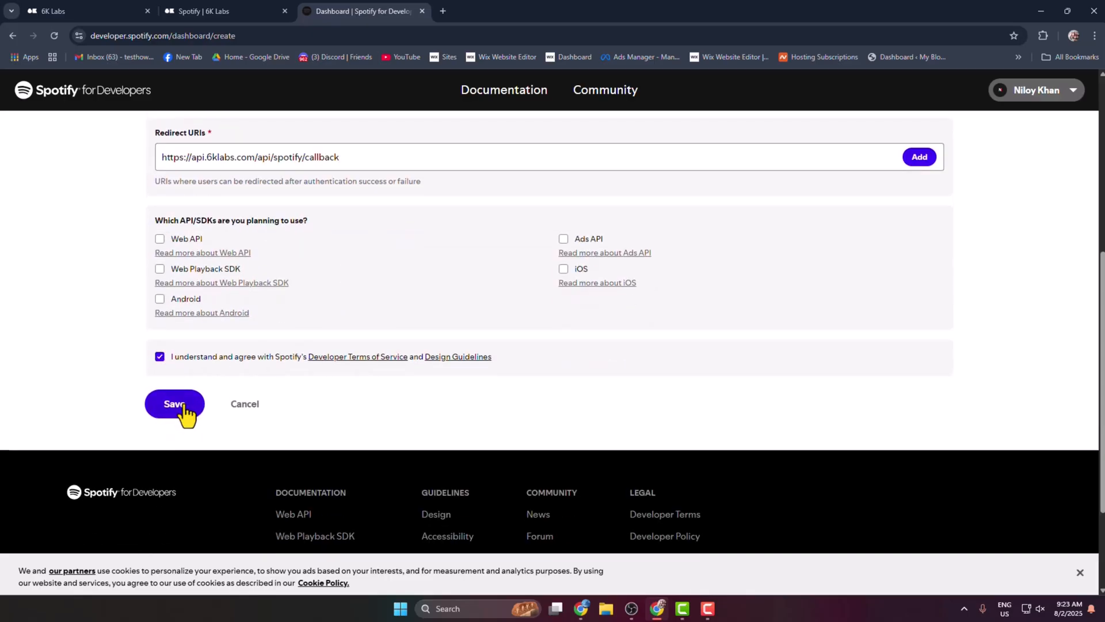
left_click(174, 403)
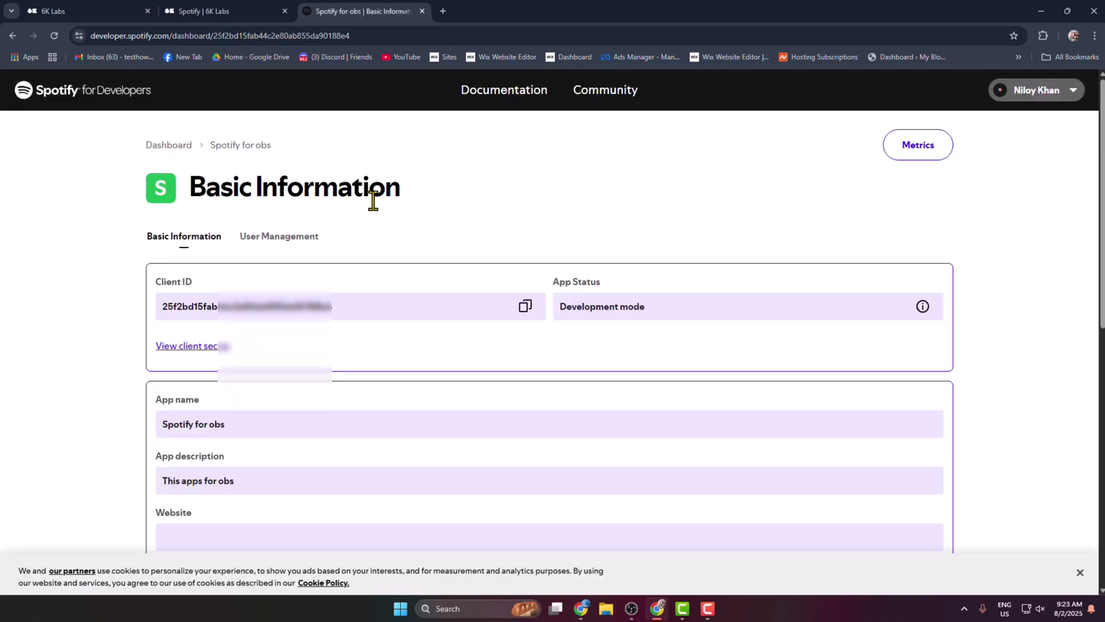
mouse_move(205, 348)
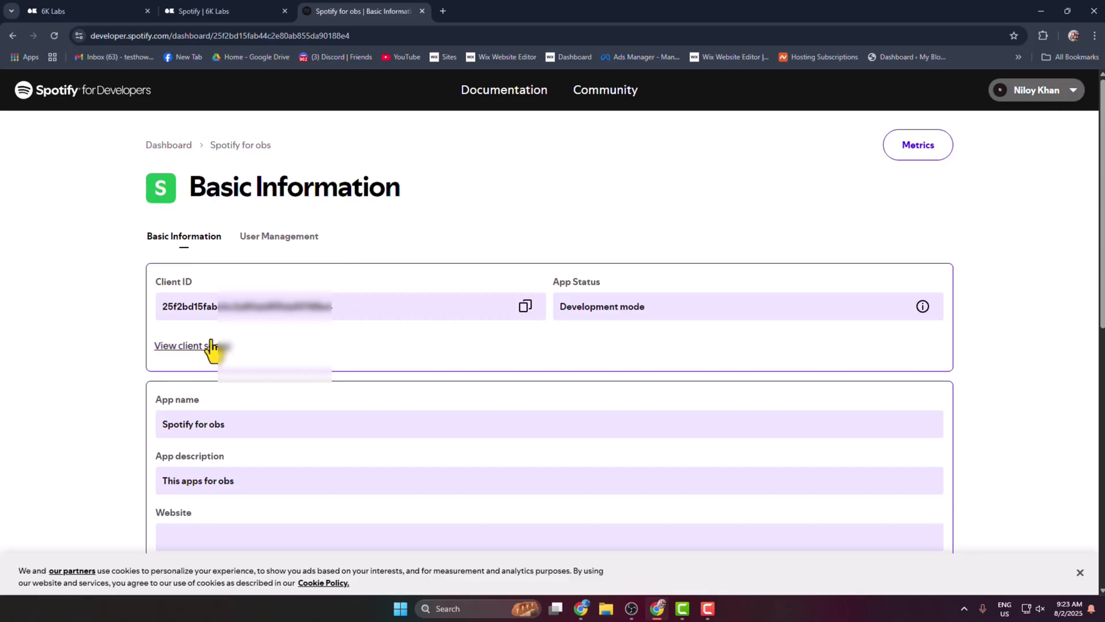
mouse_move(174, 288)
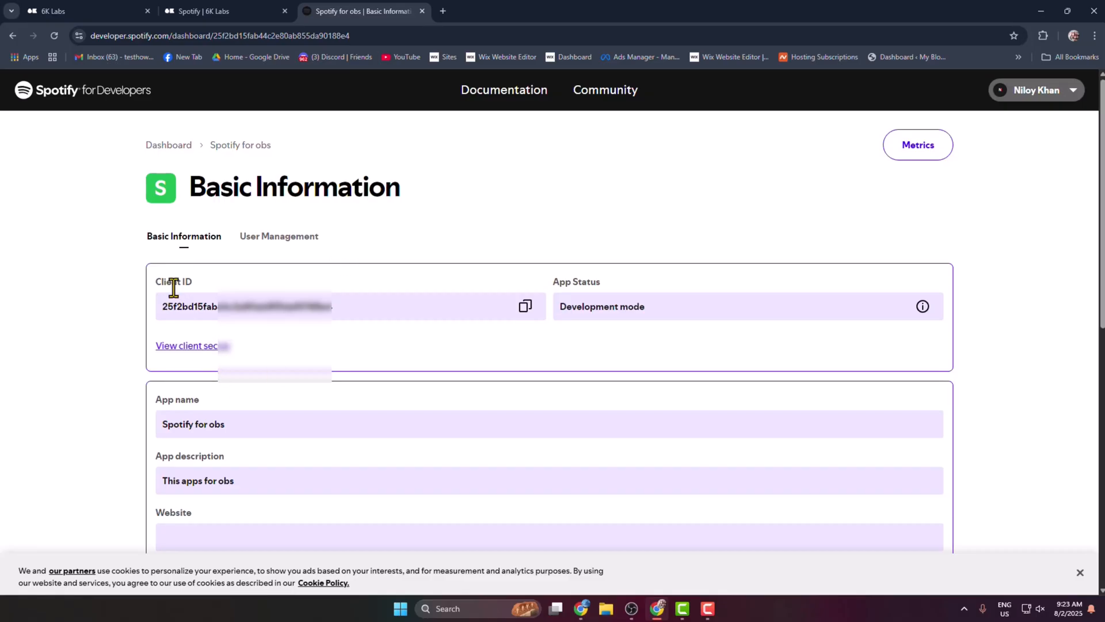
mouse_move(187, 345)
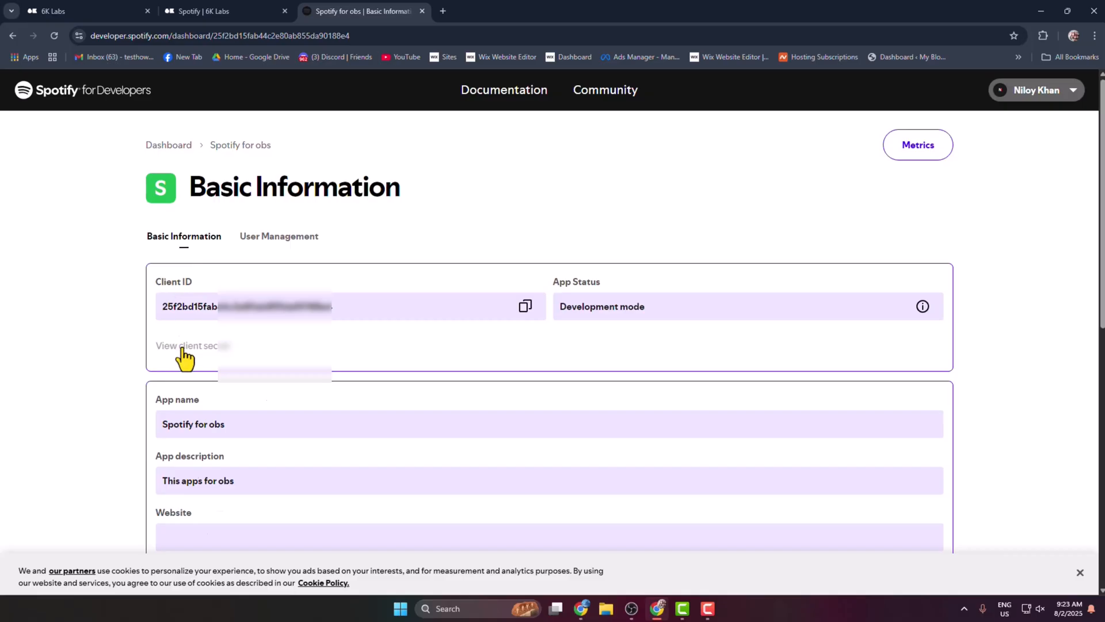
- Show the app's client secret and copy its client ID for 6K Labs
left_click(184, 345)
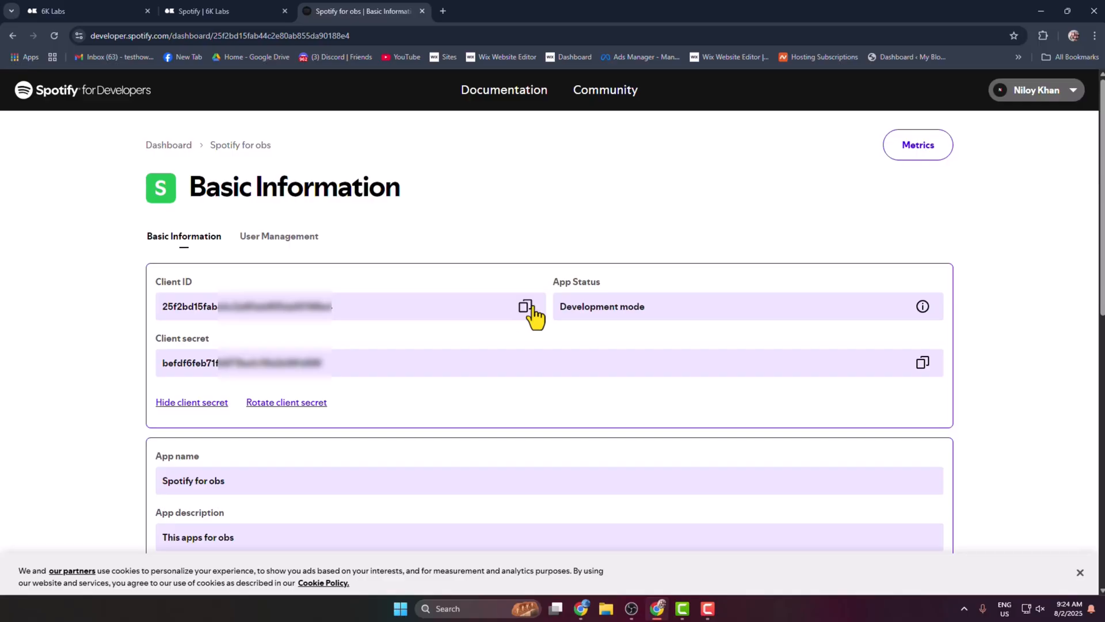
left_click(78, 10)
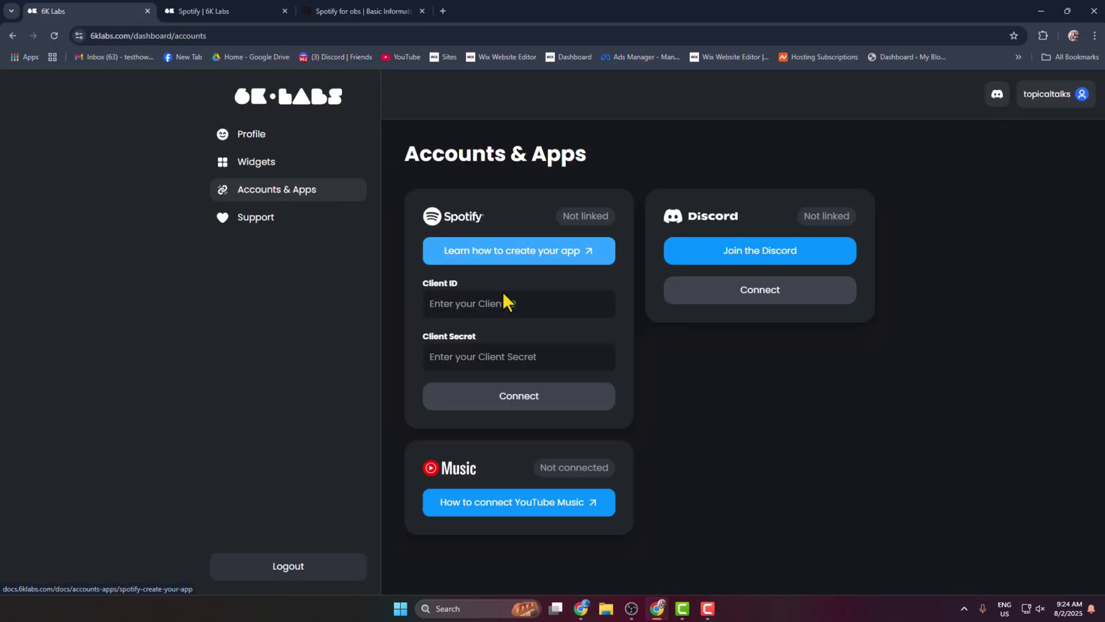
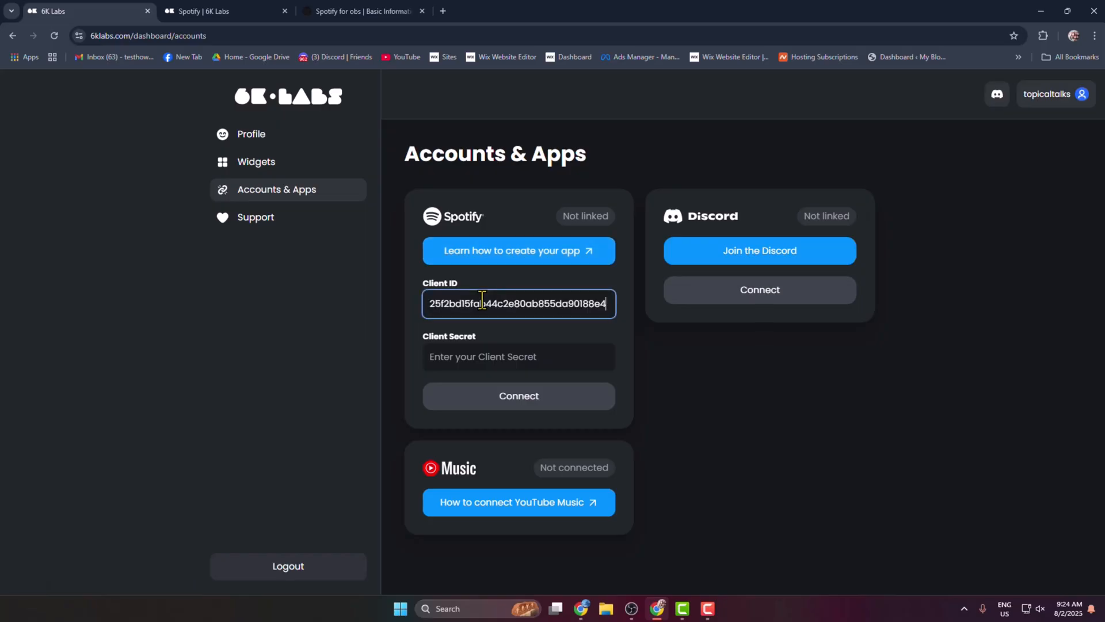
left_click(205, 11)
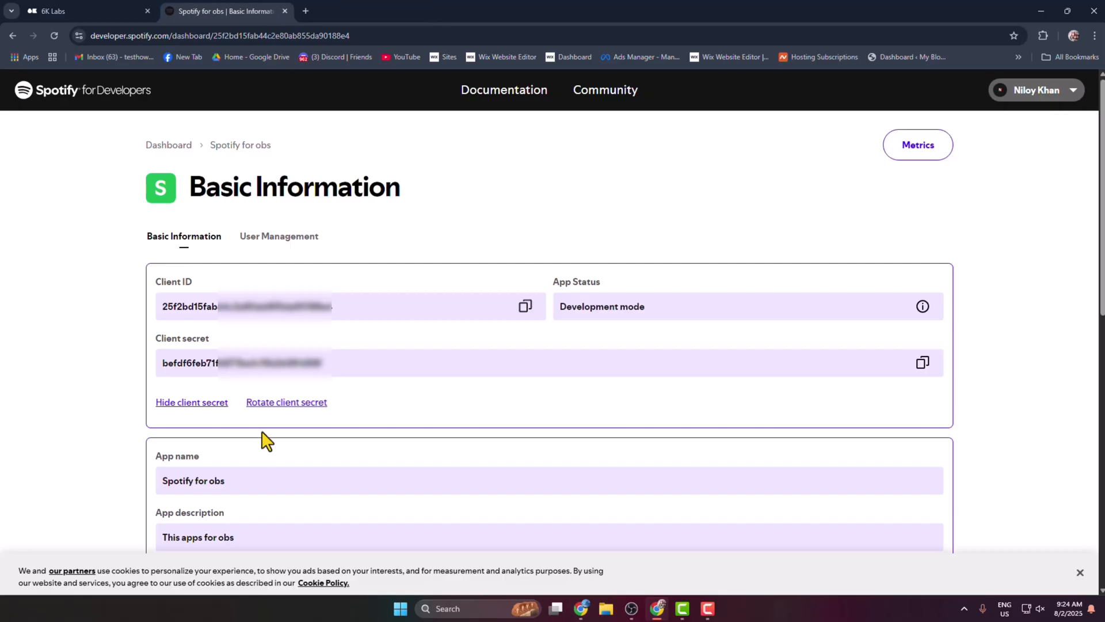
mouse_move(922, 363)
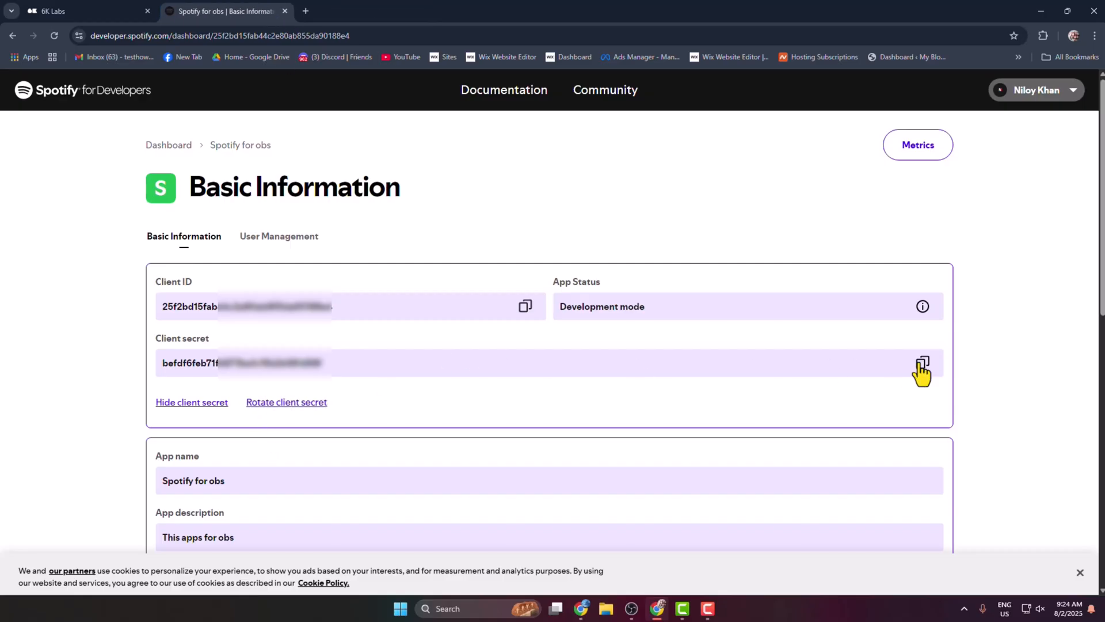
left_click(70, 11)
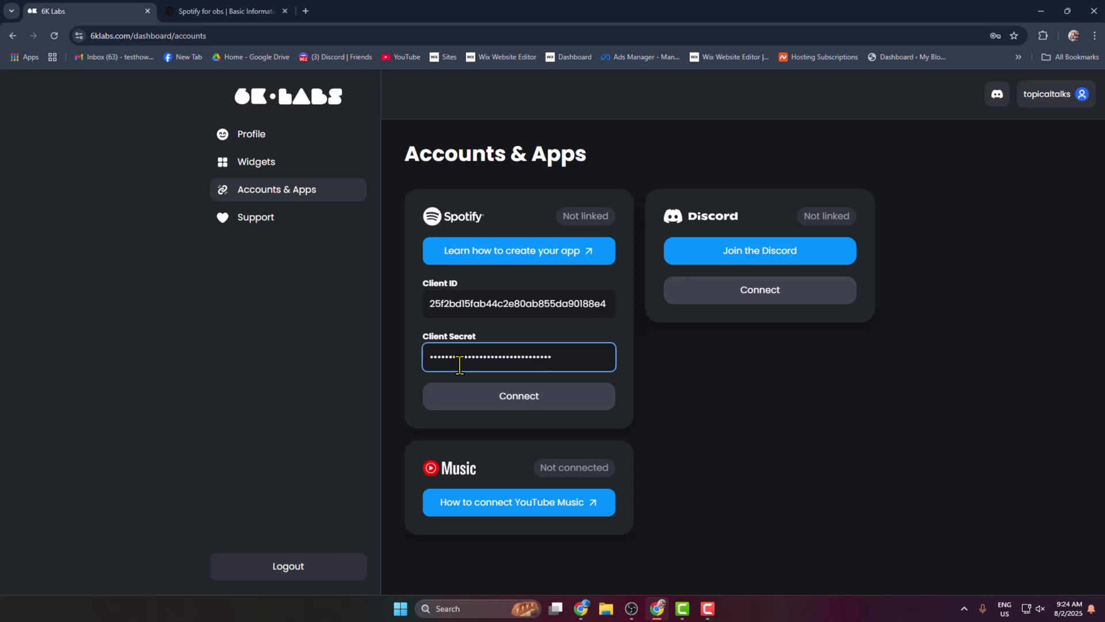
left_click(518, 395)
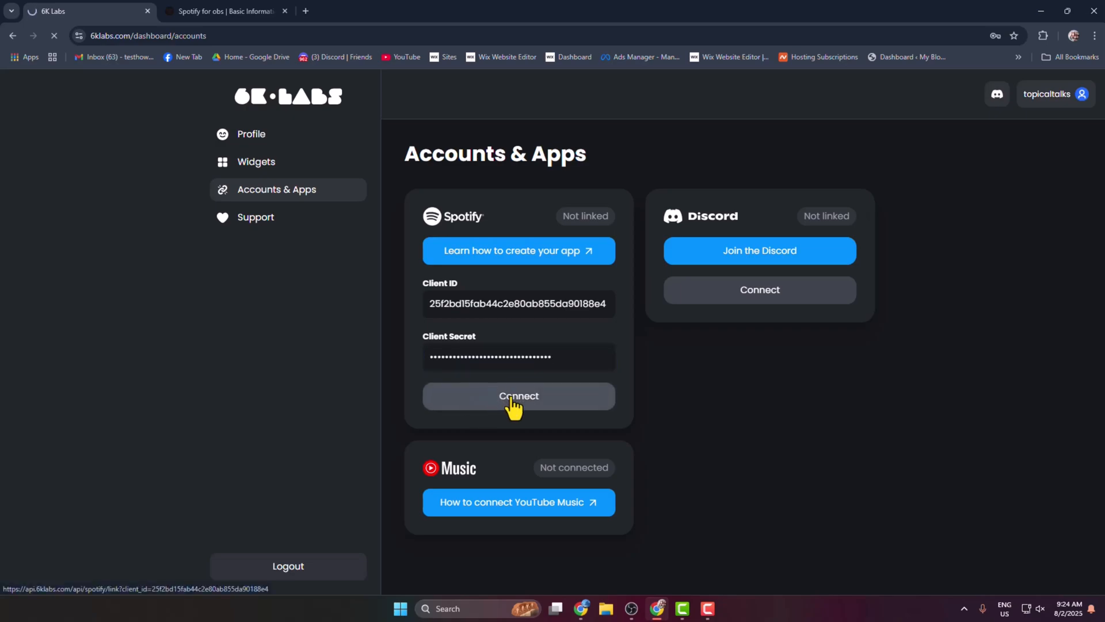
left_click(519, 395)
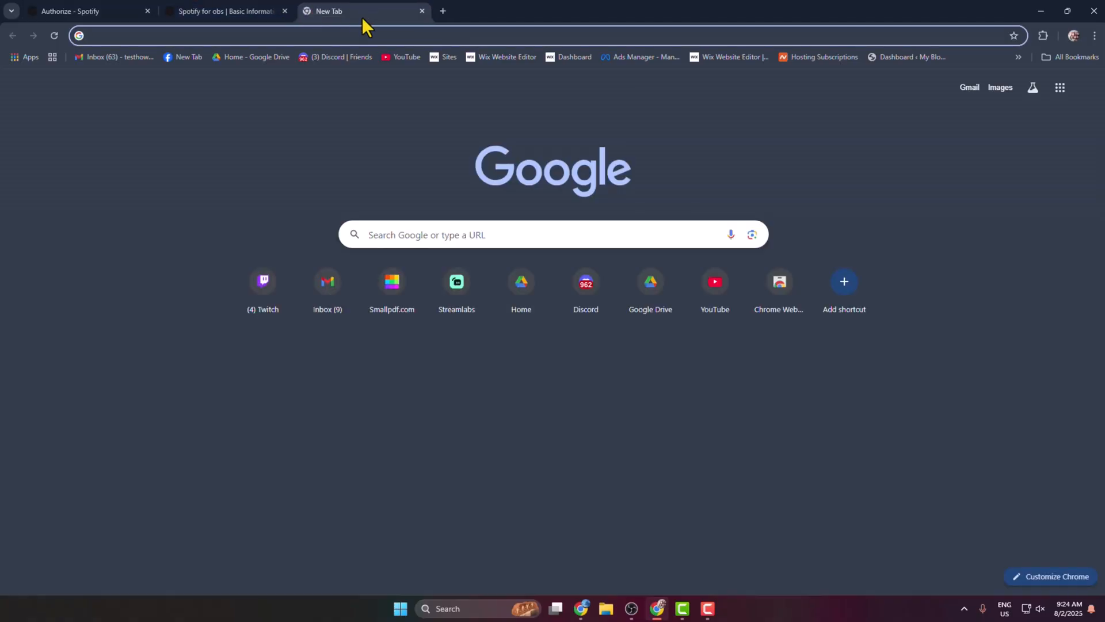
- Search Google for spotify and launch the Web Player result in a new tab
key("Return")
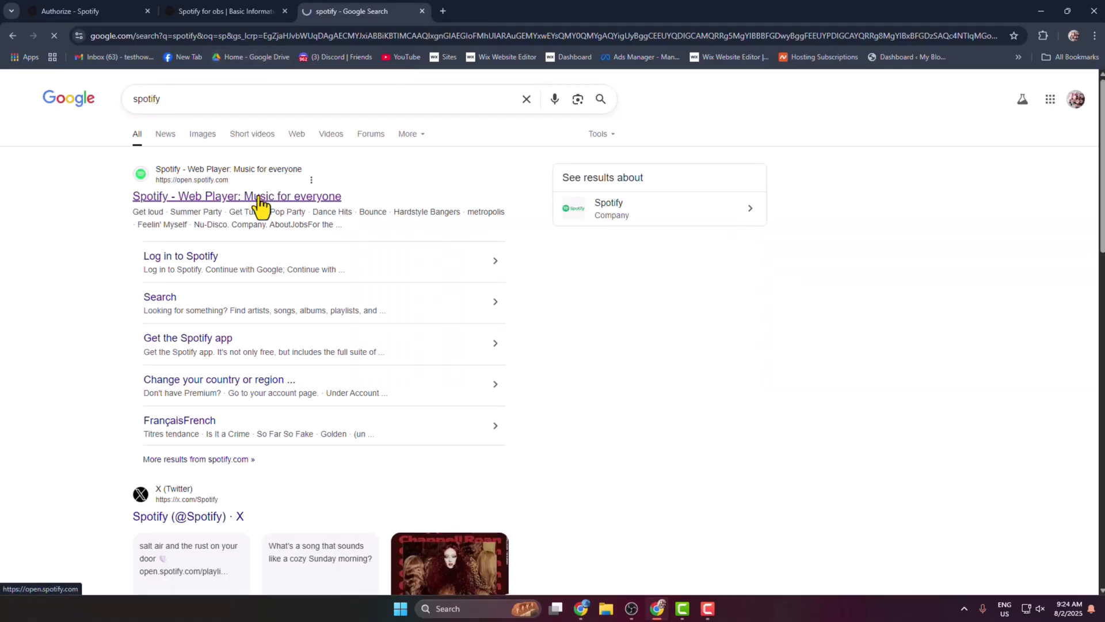
left_click(236, 196)
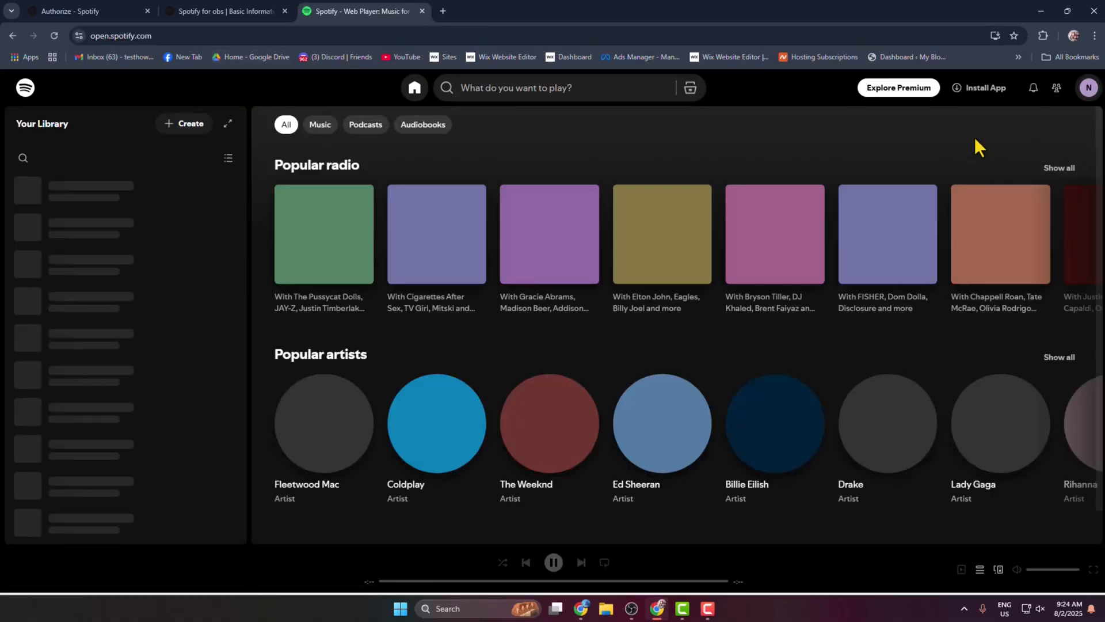
left_click(222, 10)
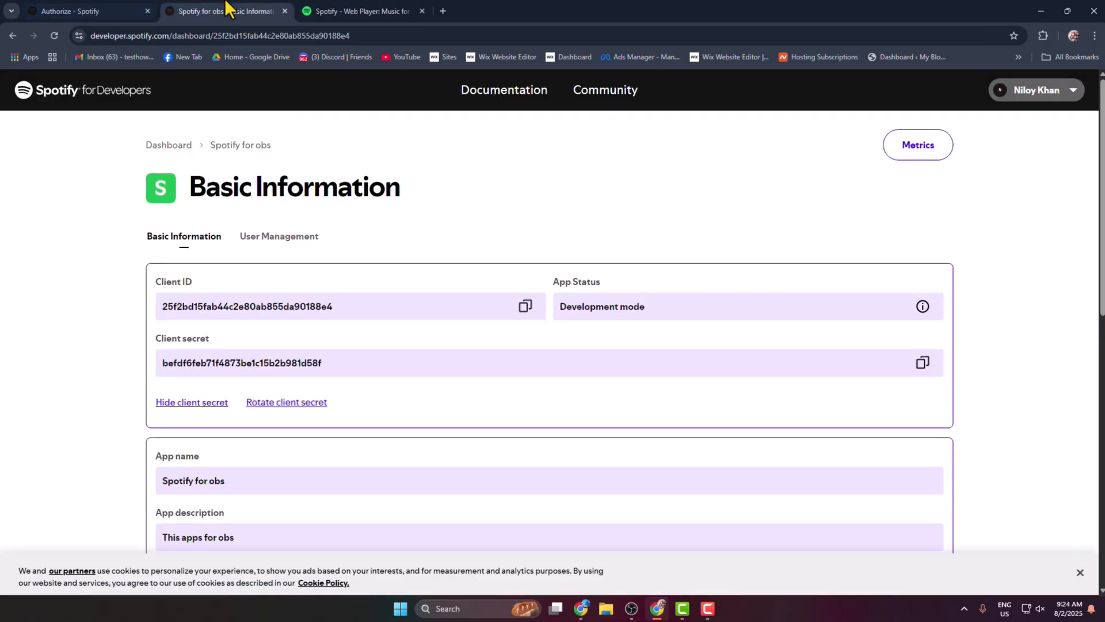
- Agree on the Authorize - Spotify page so 6K Labs shows Spotify as linked
left_click(83, 10)
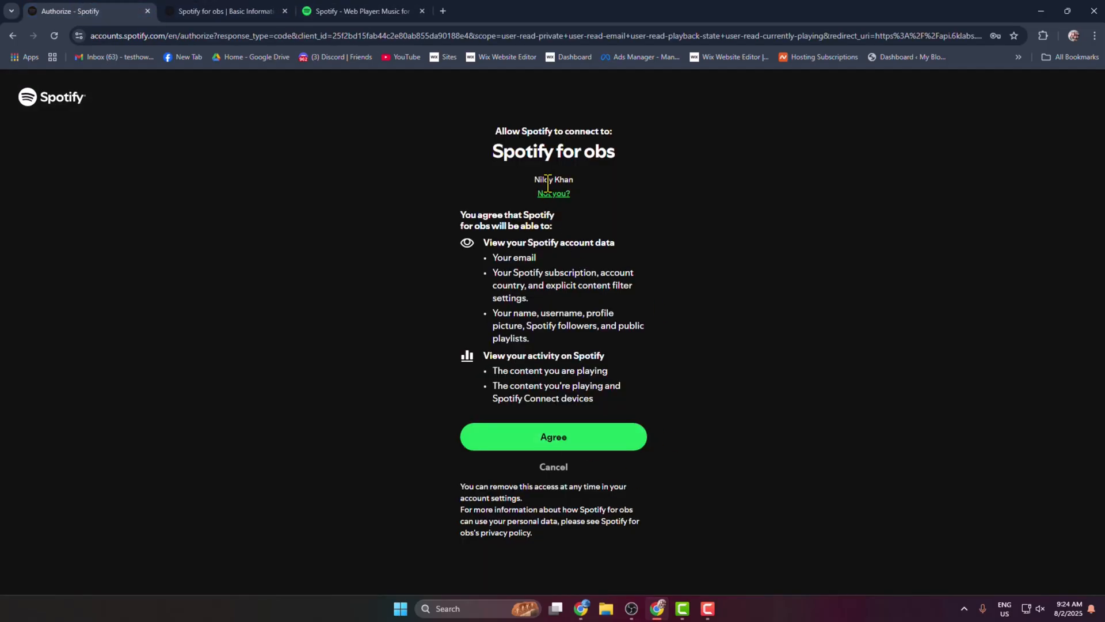
mouse_move(549, 209)
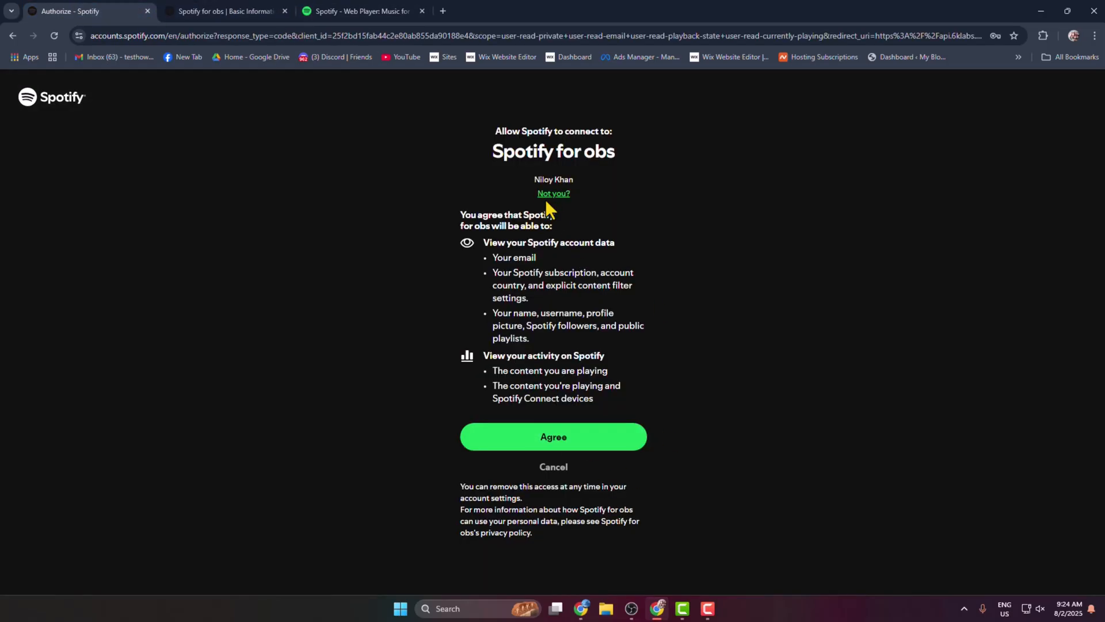
mouse_move(554, 193)
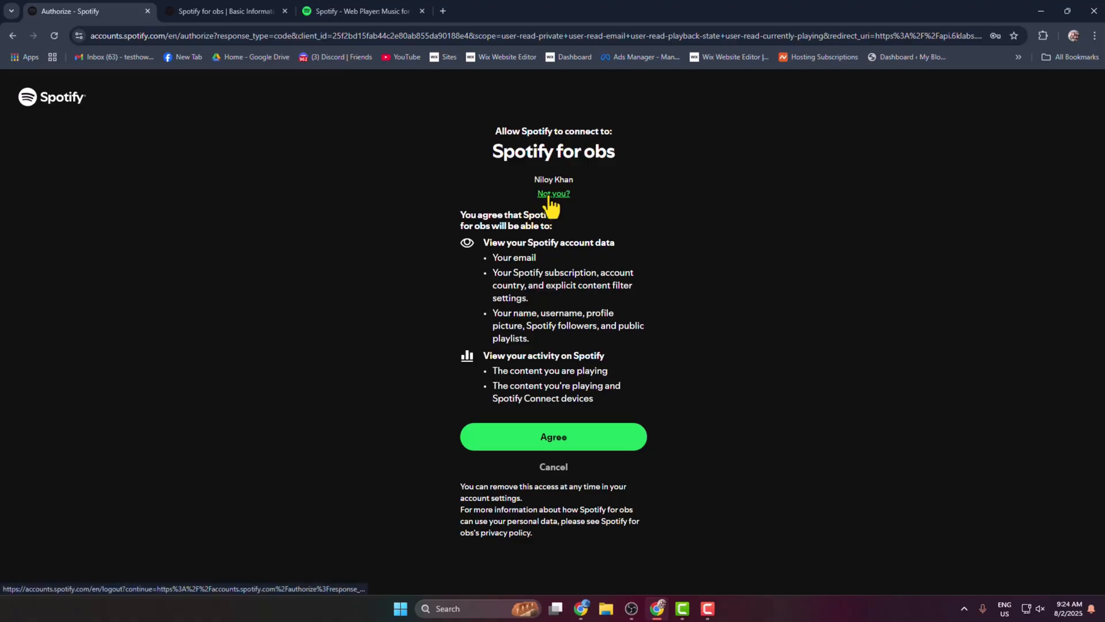
mouse_move(552, 444)
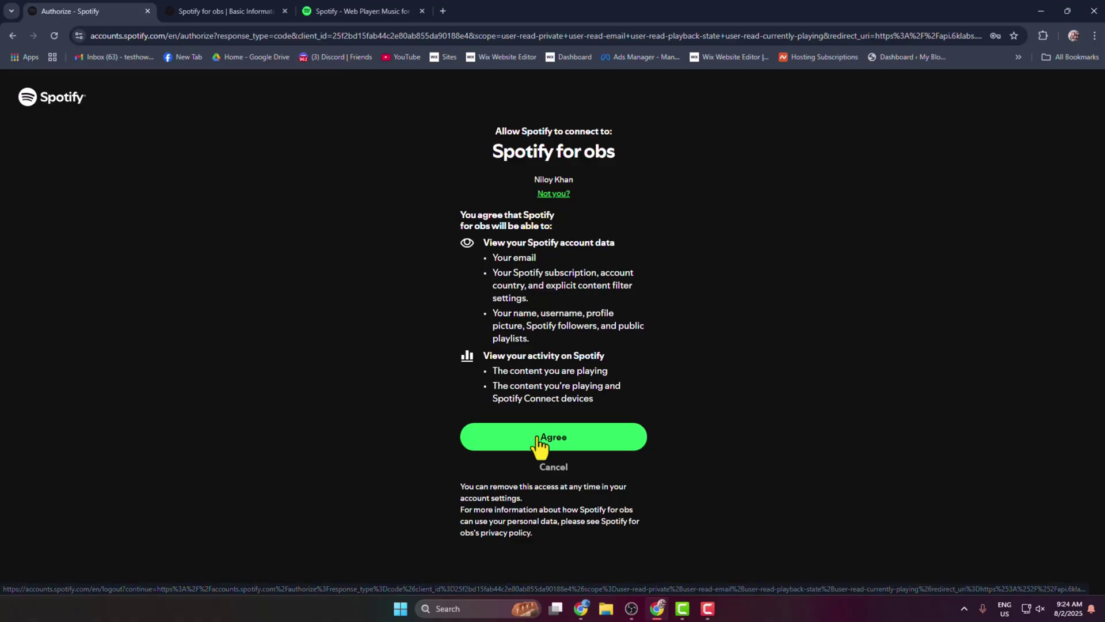
left_click(553, 438)
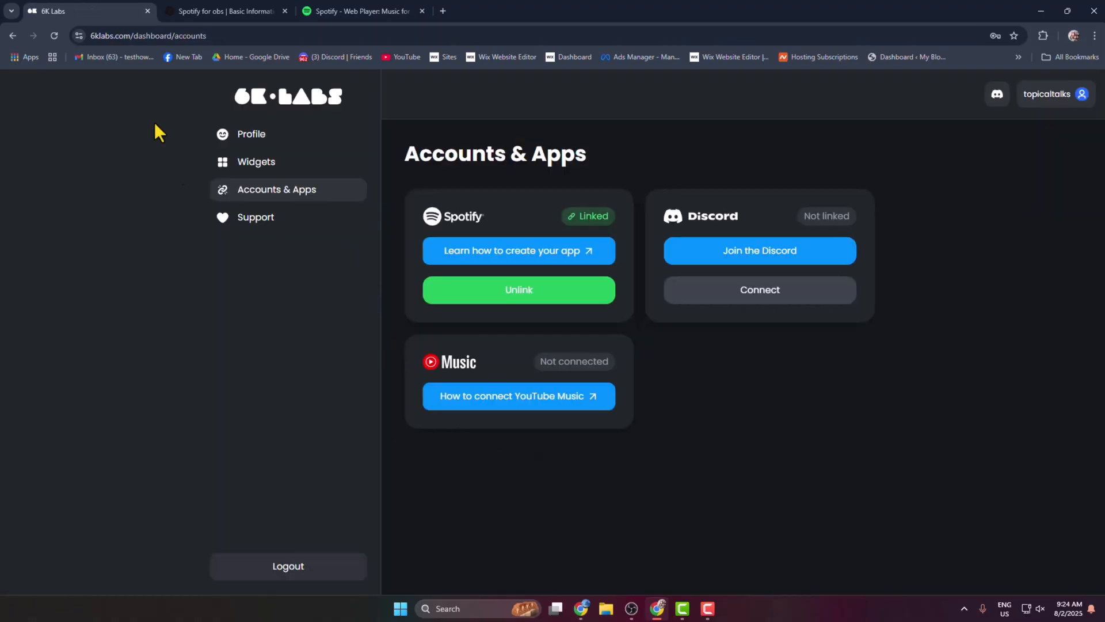
mouse_move(557, 313)
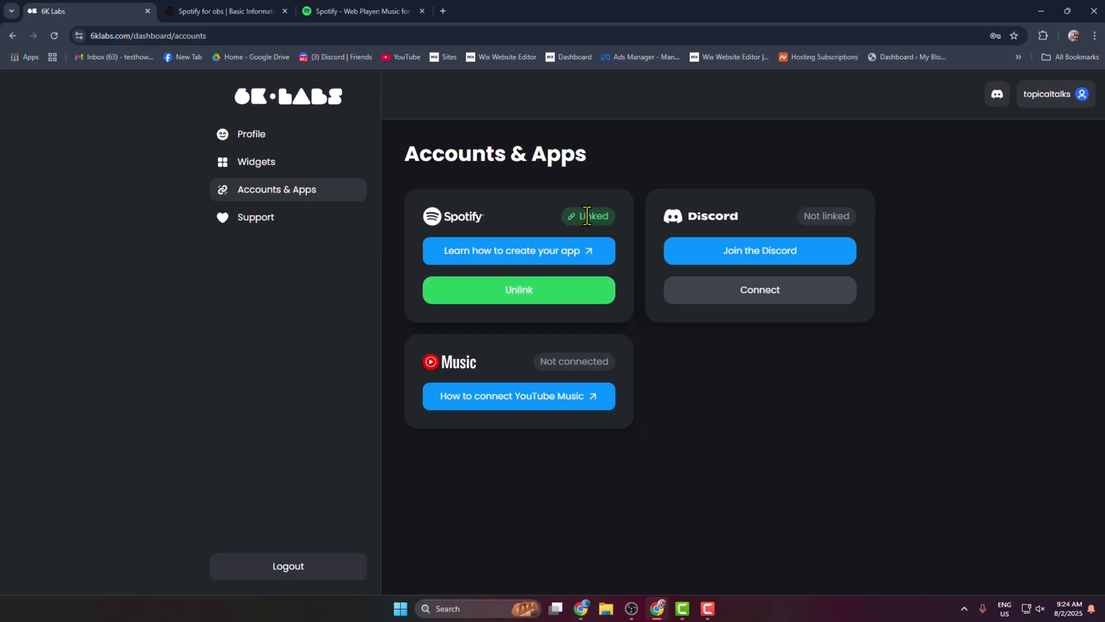
mouse_move(256, 161)
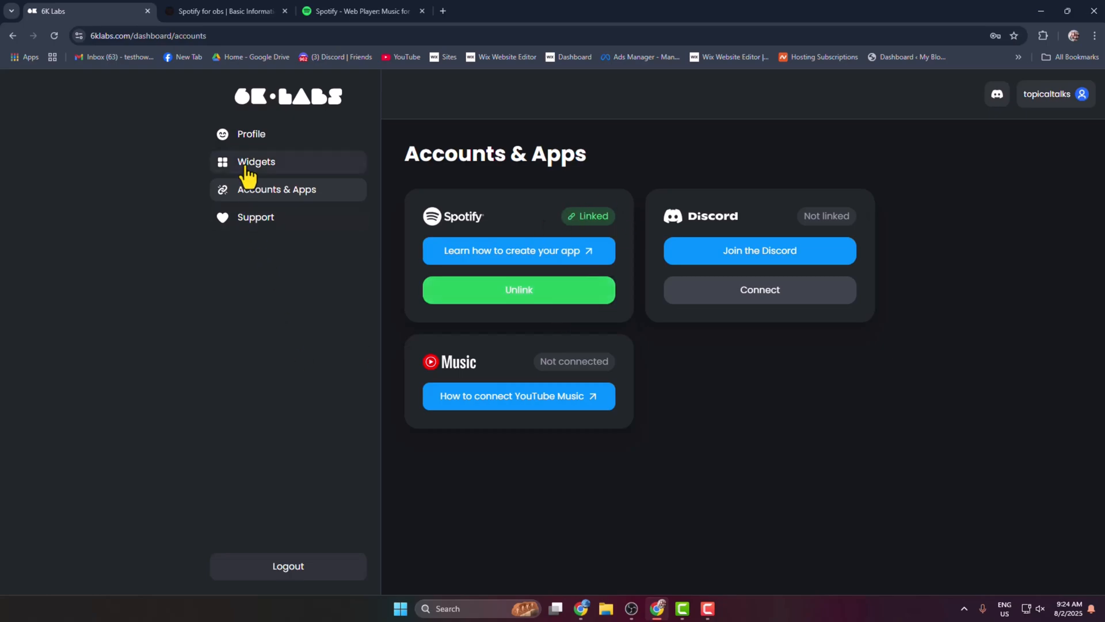
- Copy the Amuse widget's OBS browser source URL, accept the 'Got it!' token warning, return to OBS
left_click(256, 161)
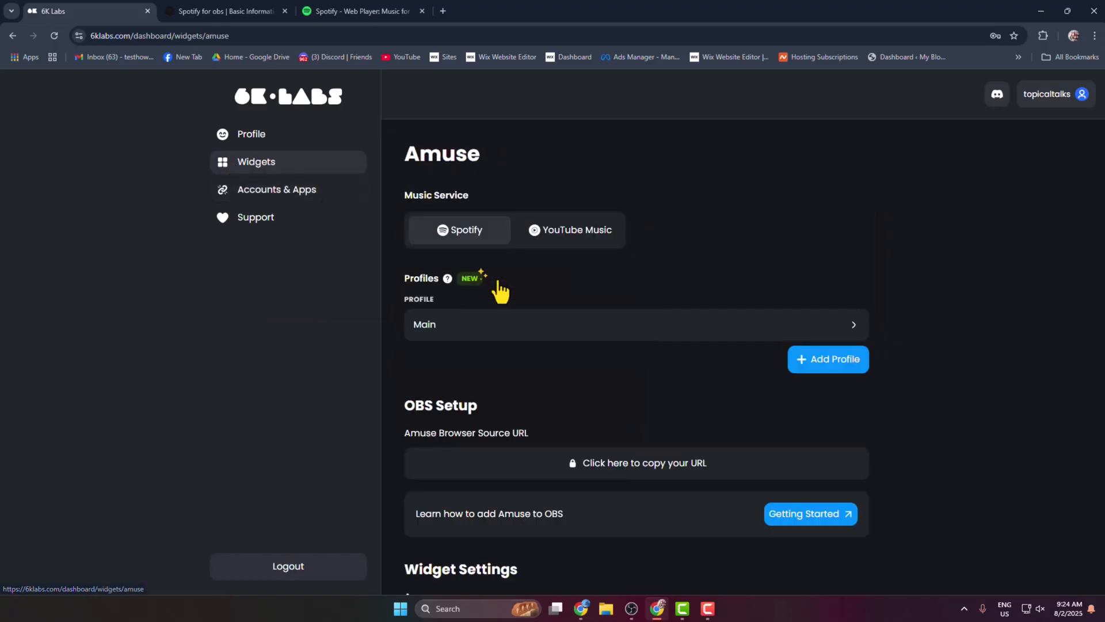
mouse_move(430, 219)
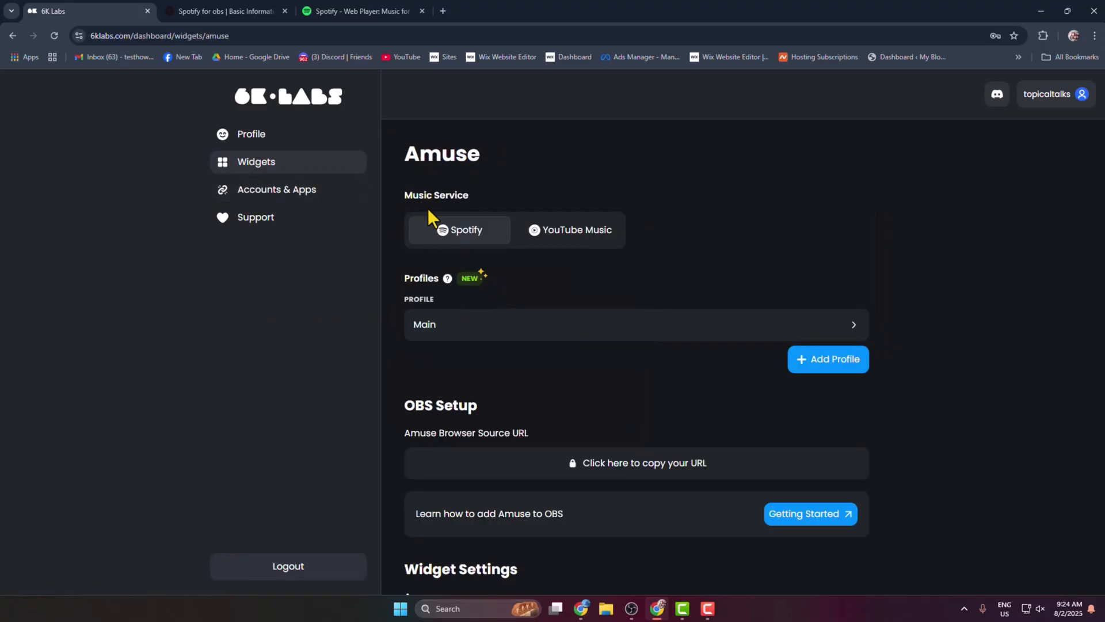
mouse_move(497, 338)
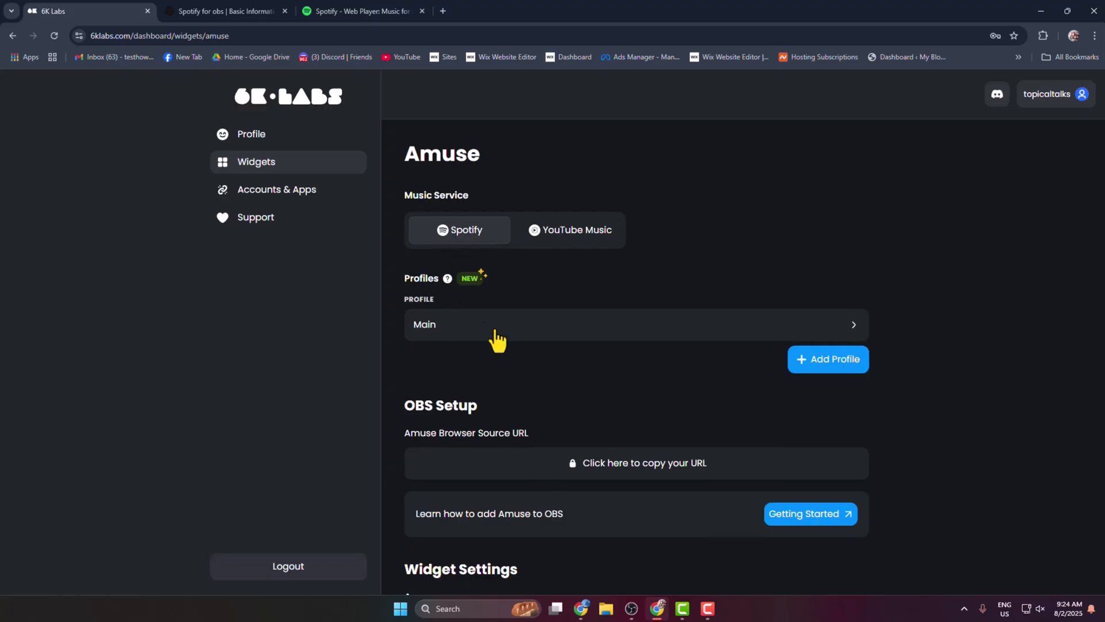
left_click(635, 325)
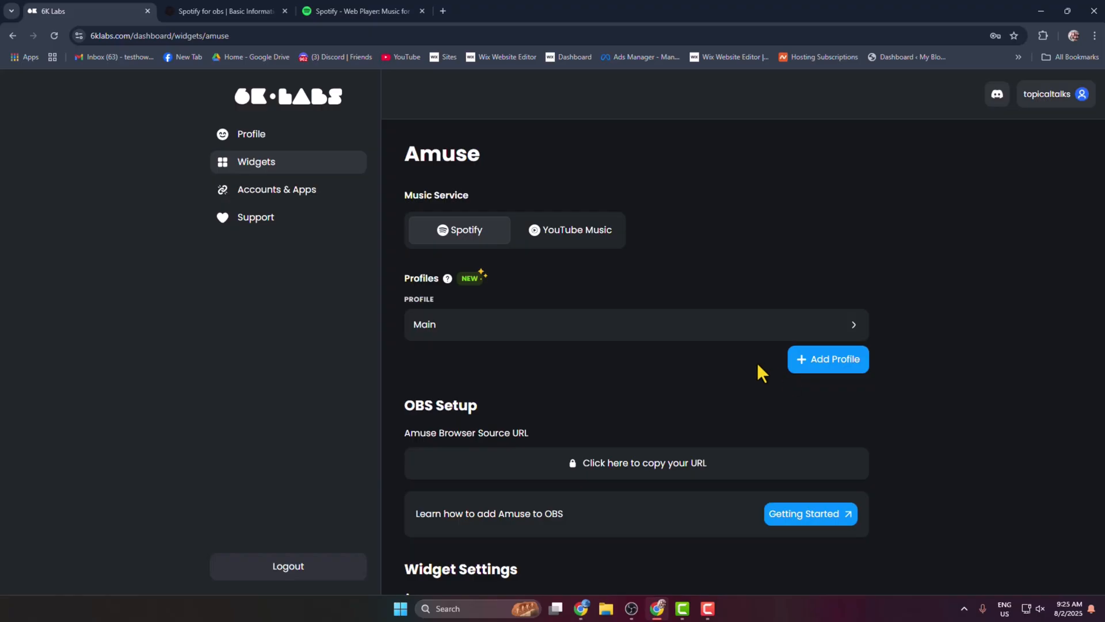
mouse_move(936, 367)
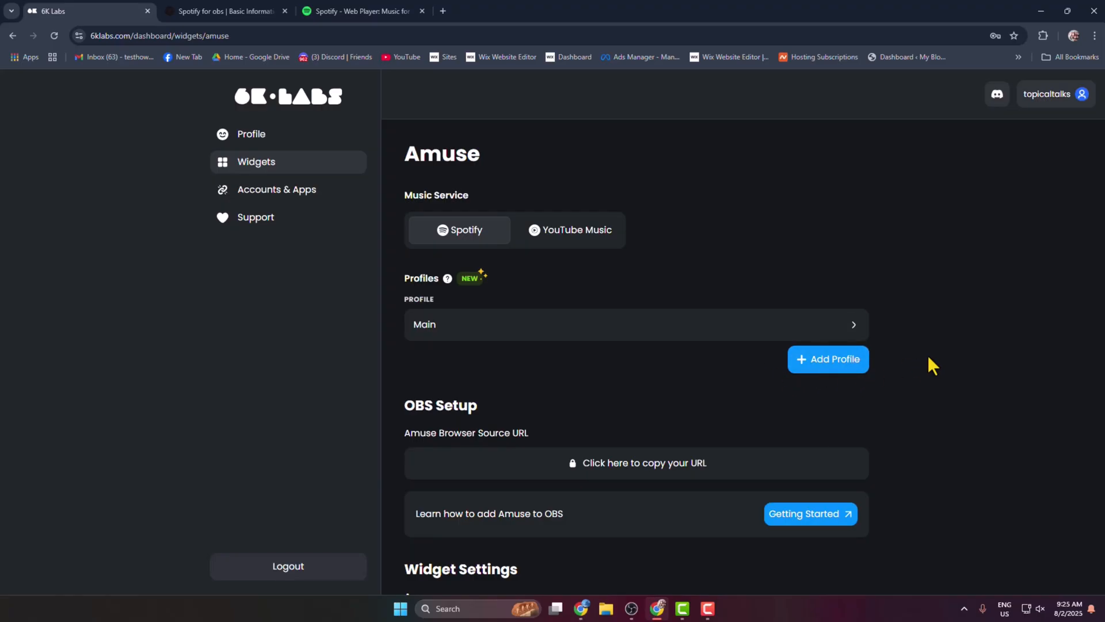
scroll("down", 3)
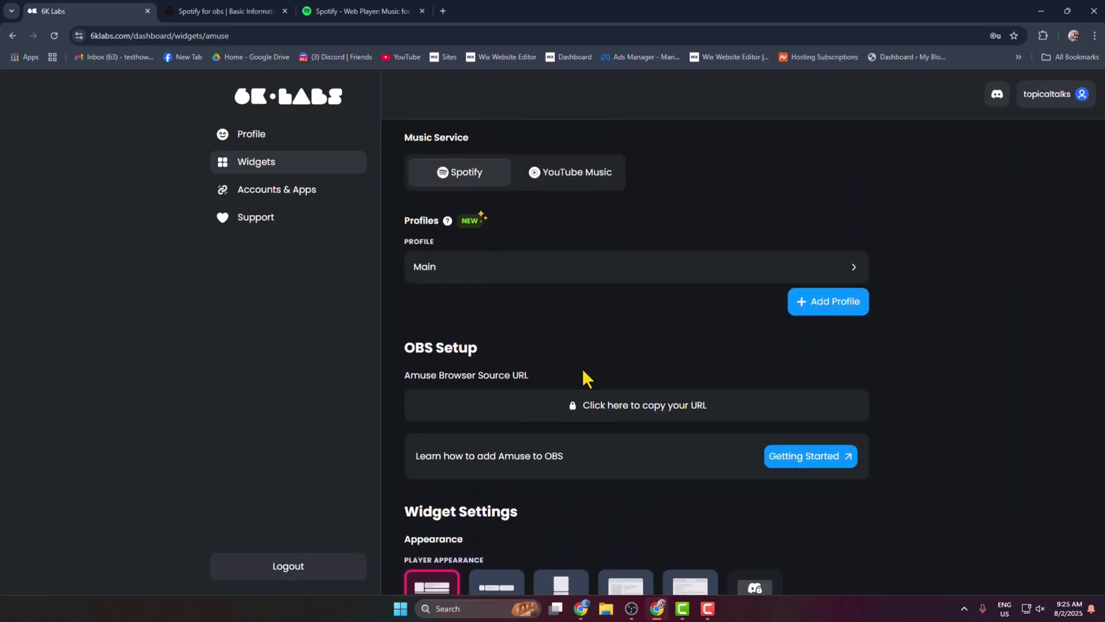
left_click(643, 404)
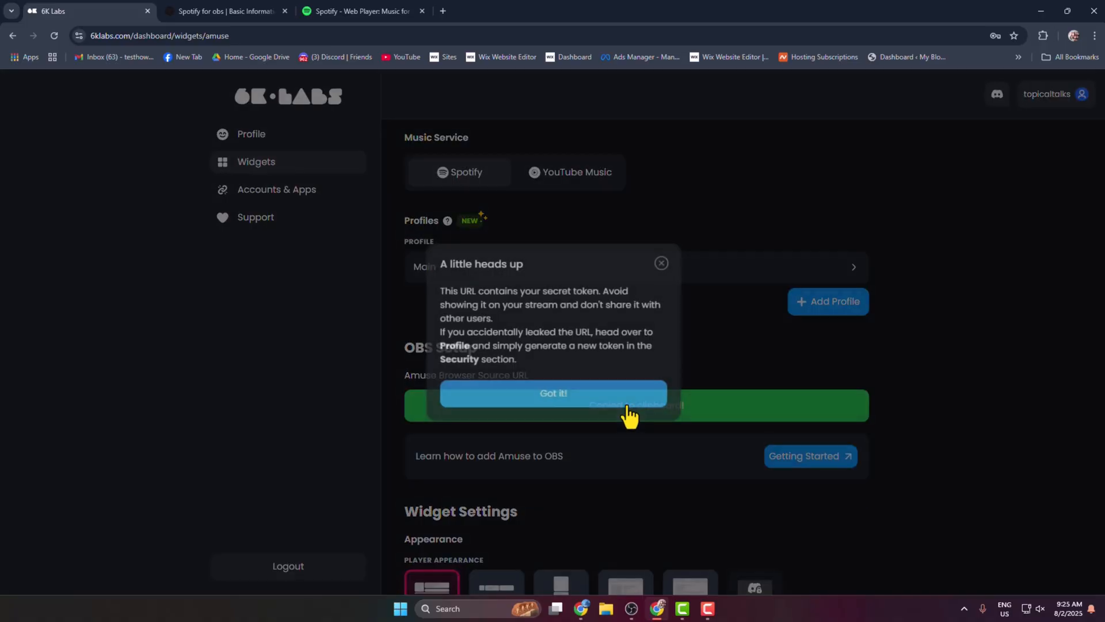
left_click(553, 394)
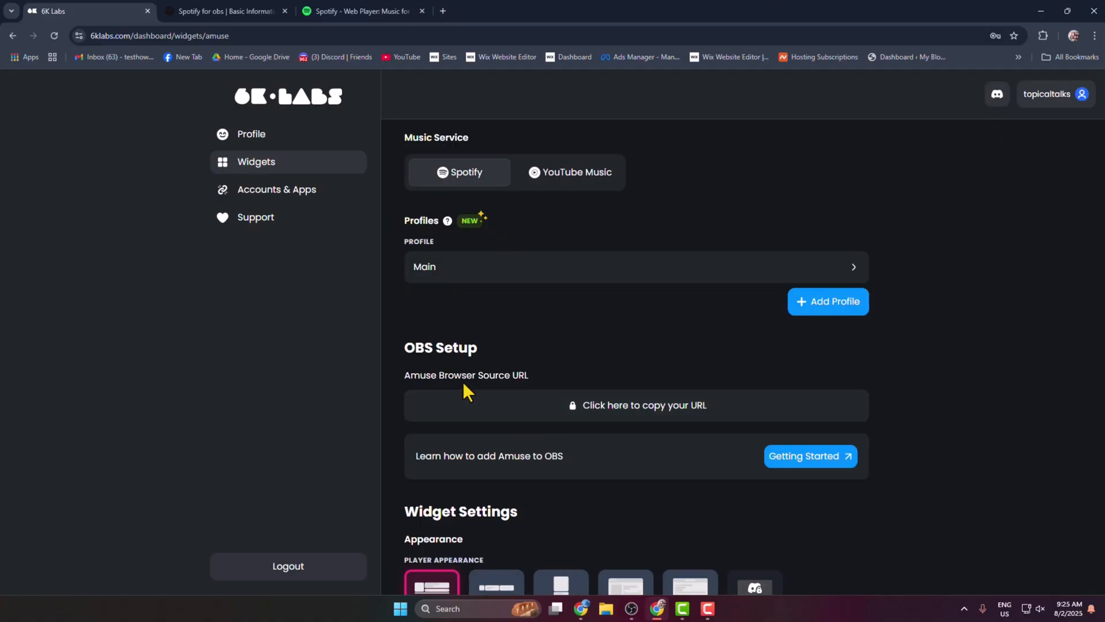
mouse_move(481, 404)
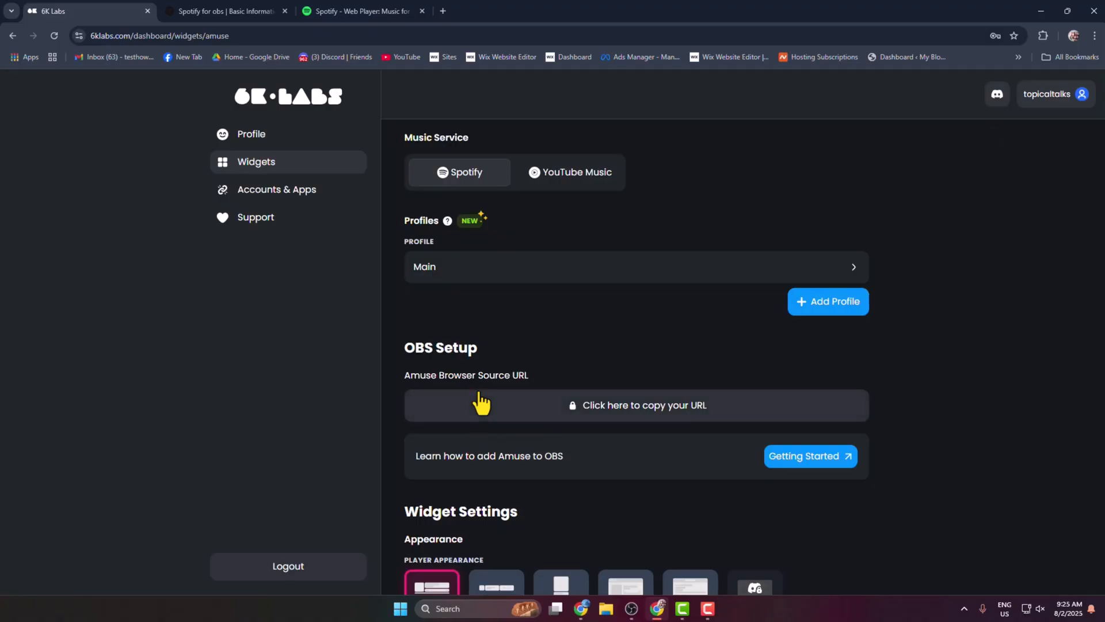
left_click(399, 608)
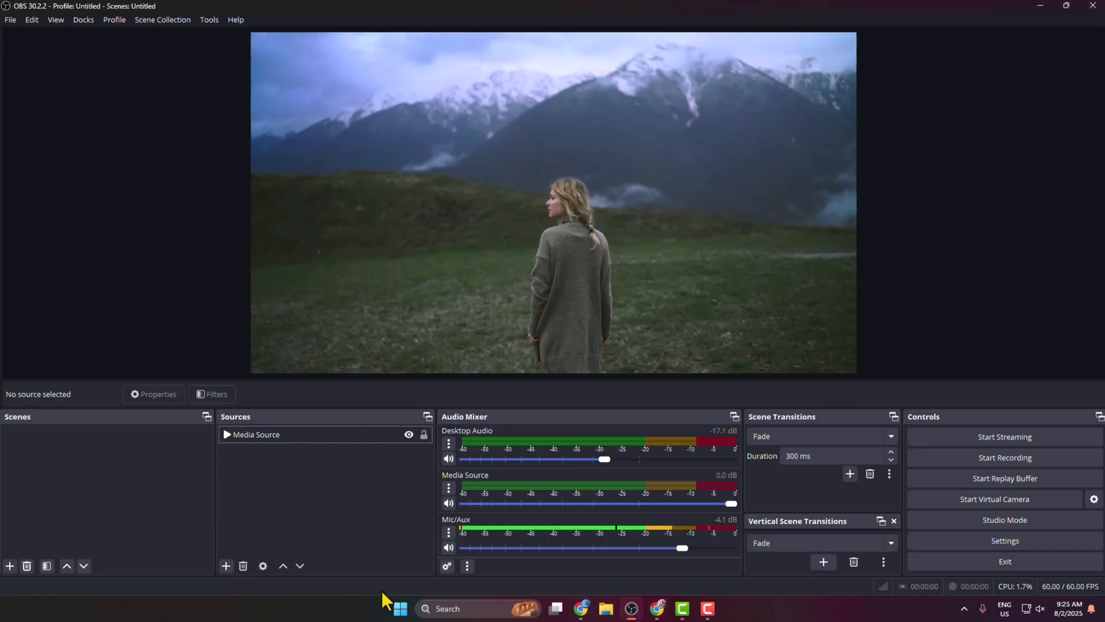
mouse_move(285, 508)
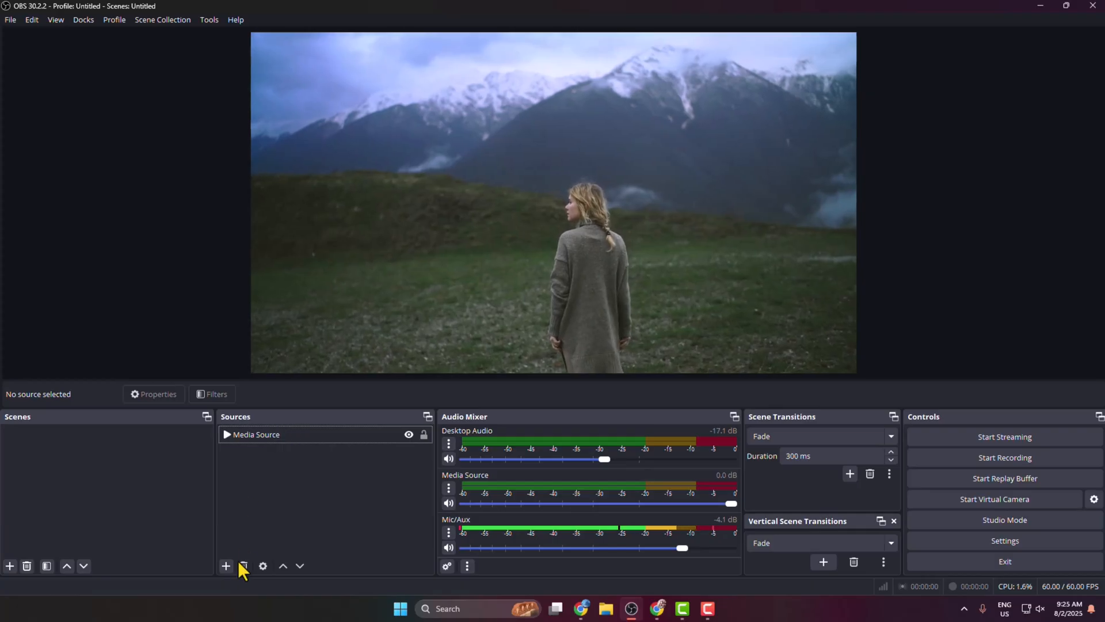
- Add a Browser source named 'Spotify overlay' to the current scene
left_click(226, 566)
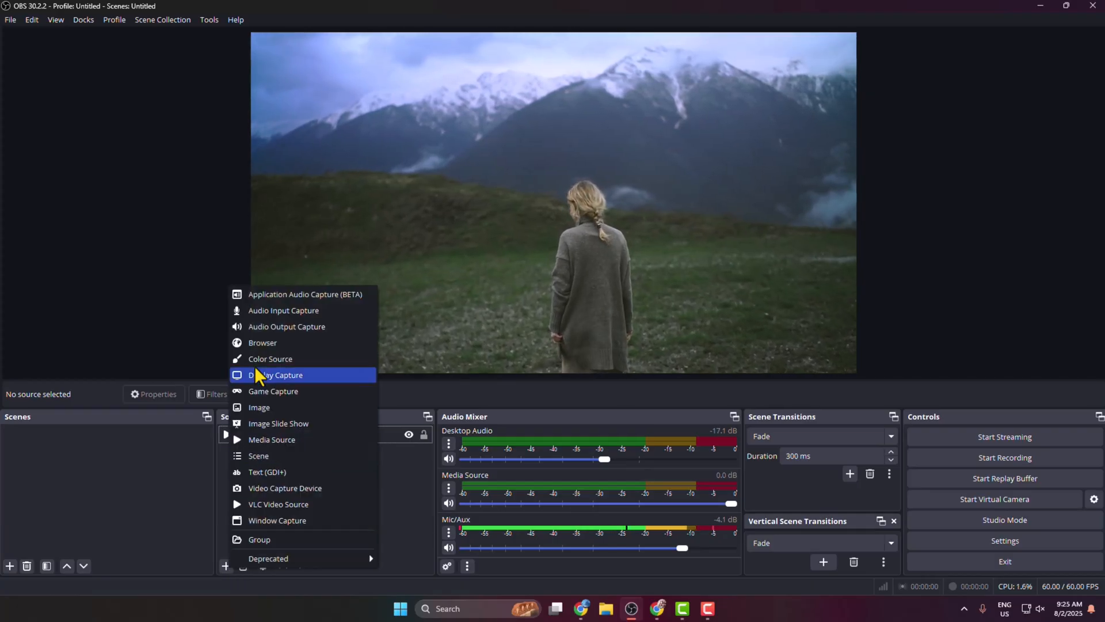
left_click(263, 343)
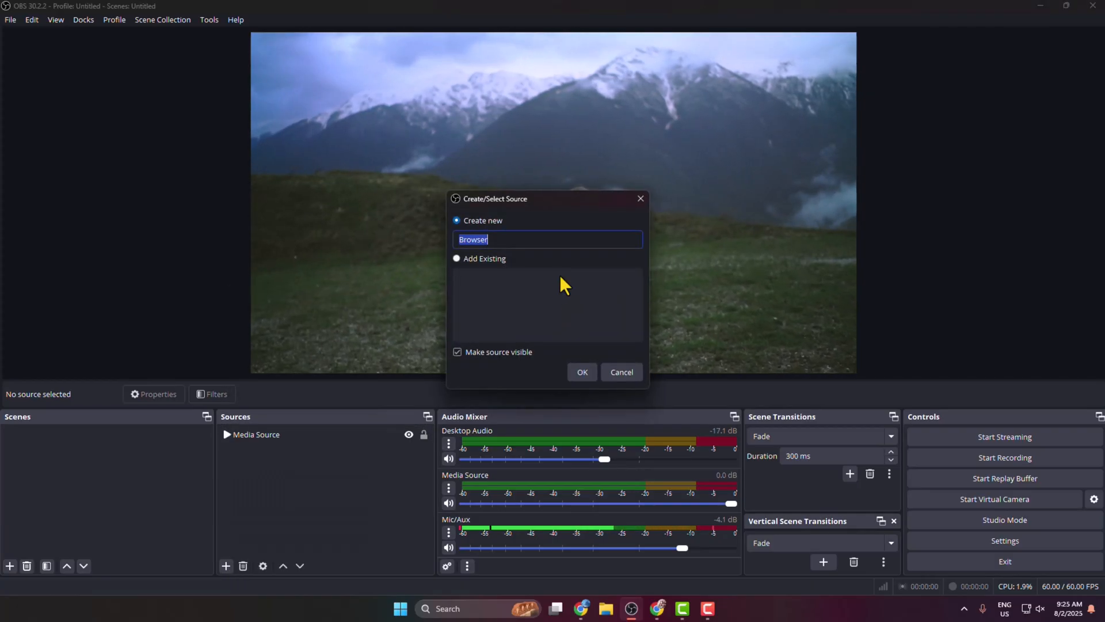
type("Spotify")
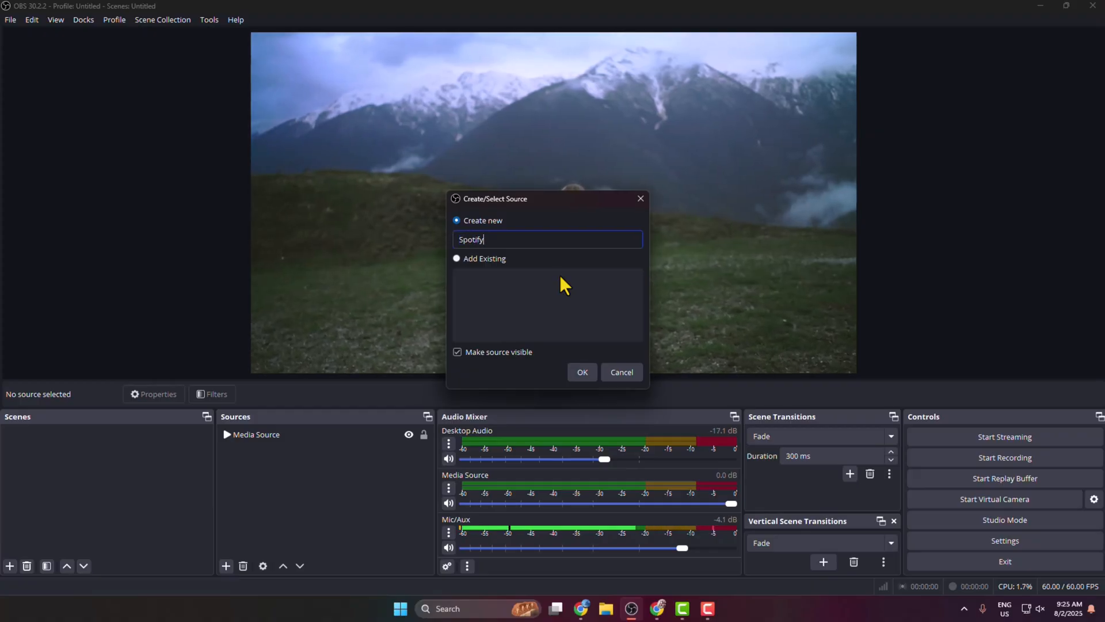
type("overlay")
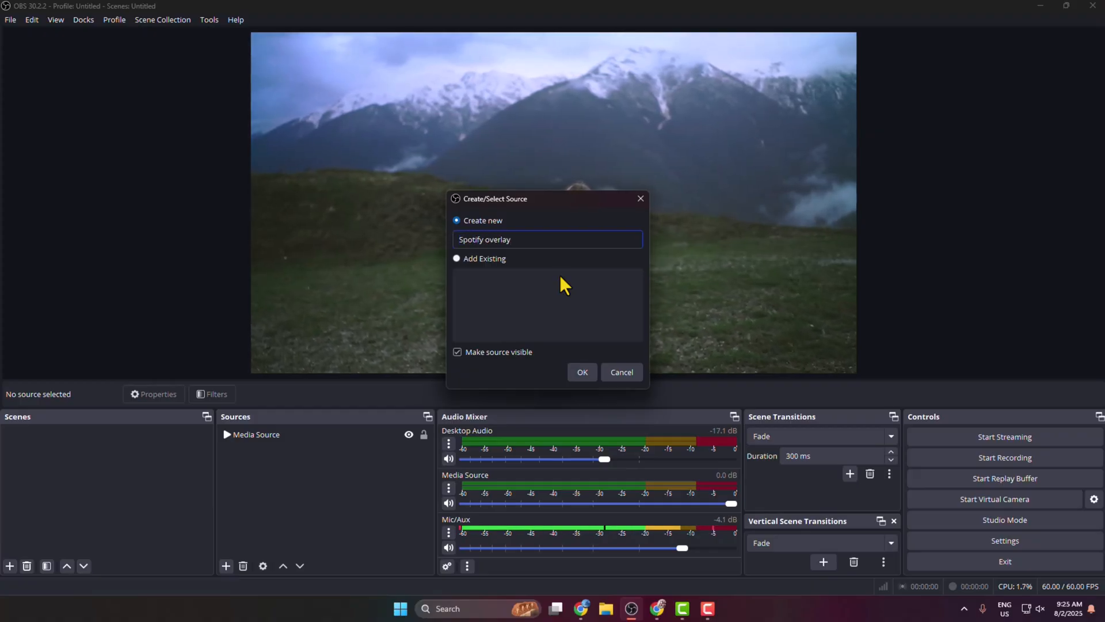
left_click(581, 372)
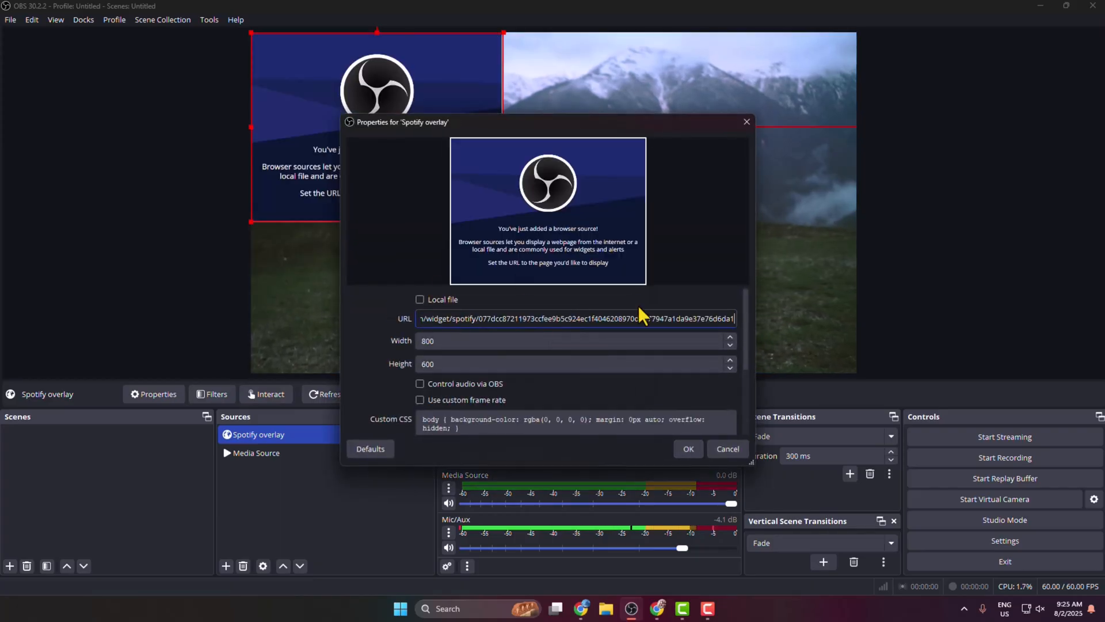
- Set the overlay source's page permissions to Read access to OBS status information
scroll("down", 3)
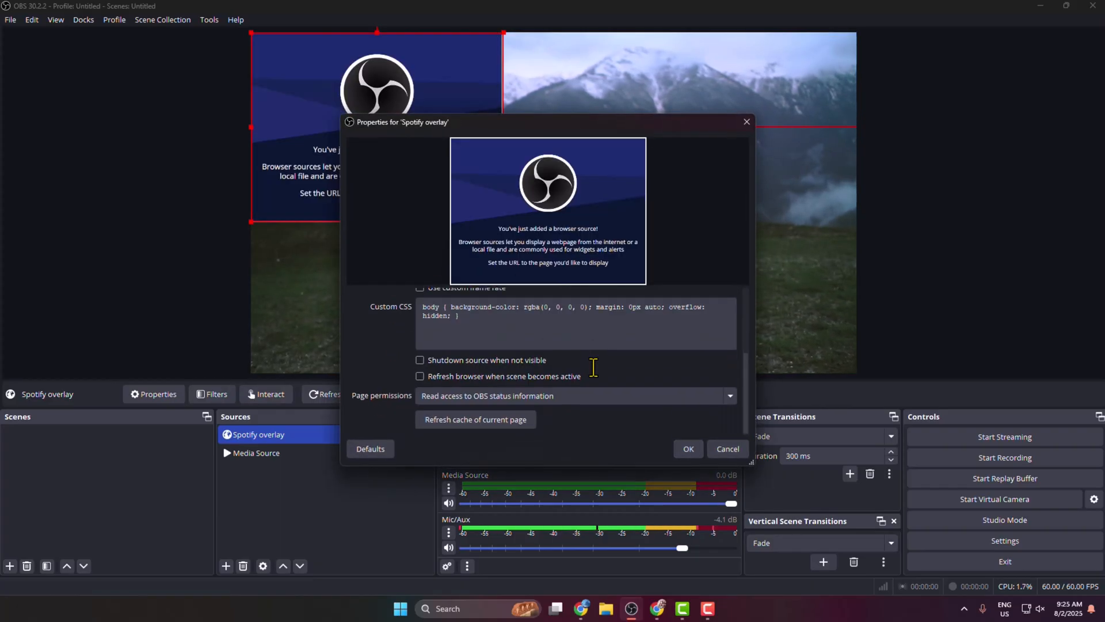
left_click(730, 395)
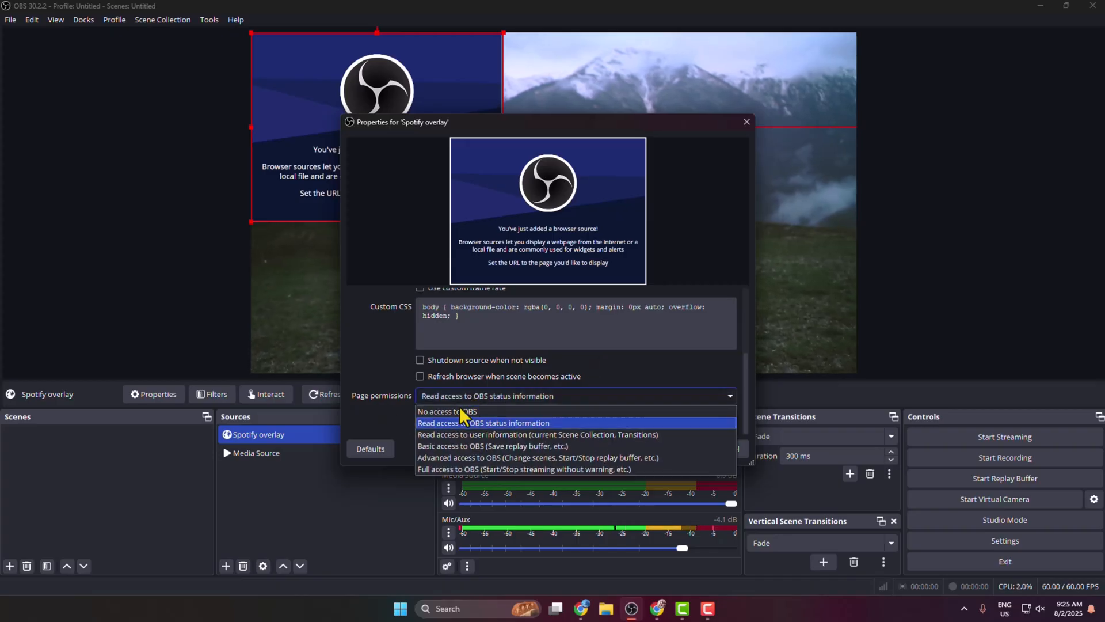
mouse_move(462, 434)
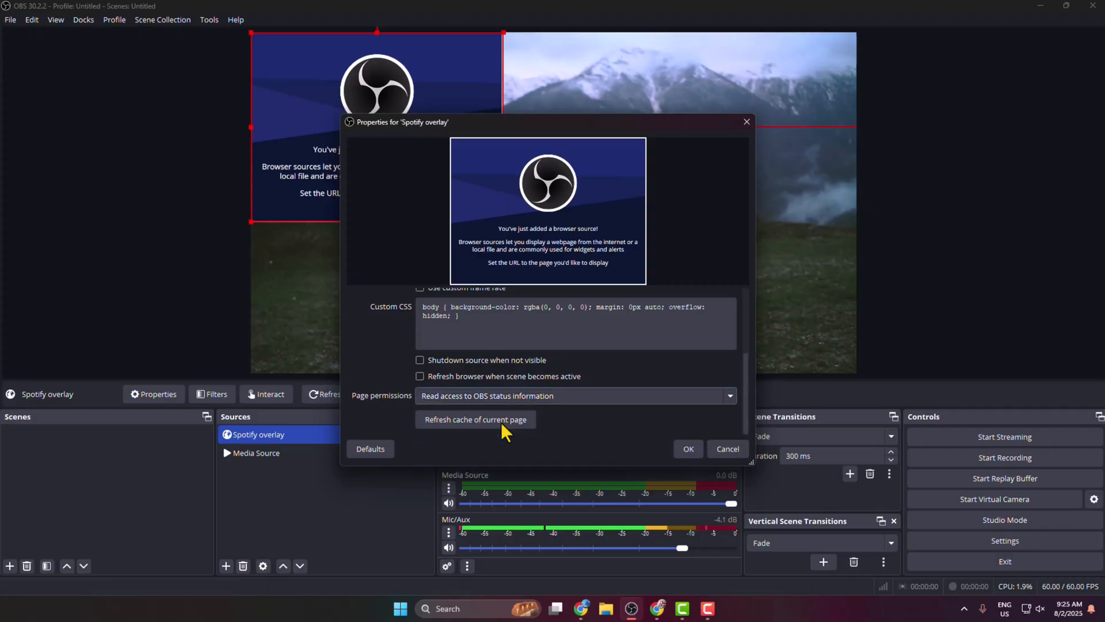
mouse_move(494, 406)
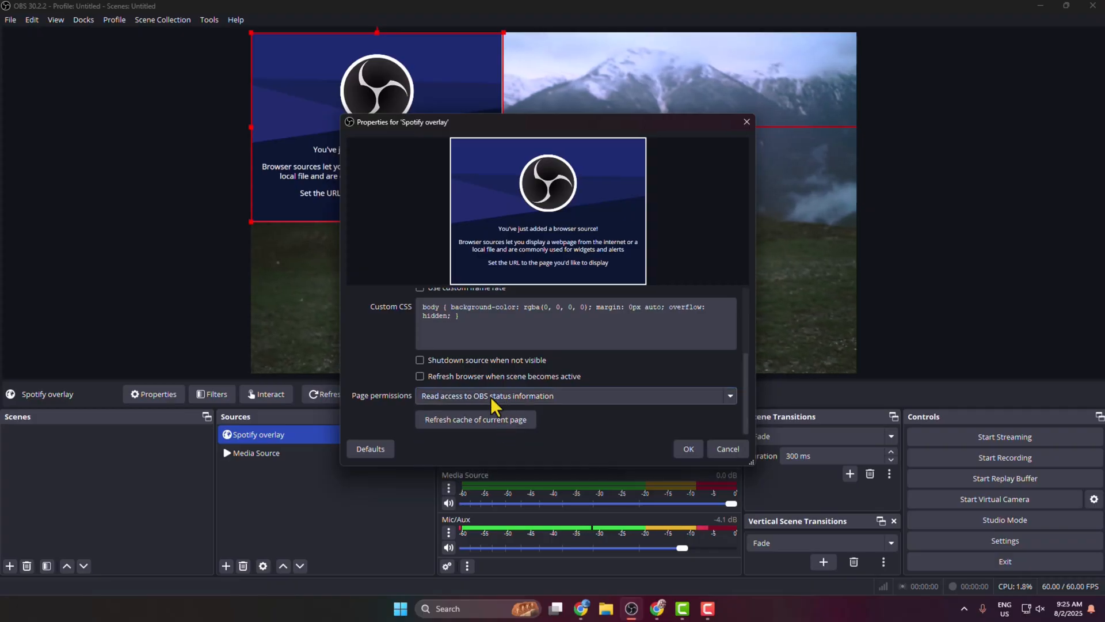
left_click(688, 449)
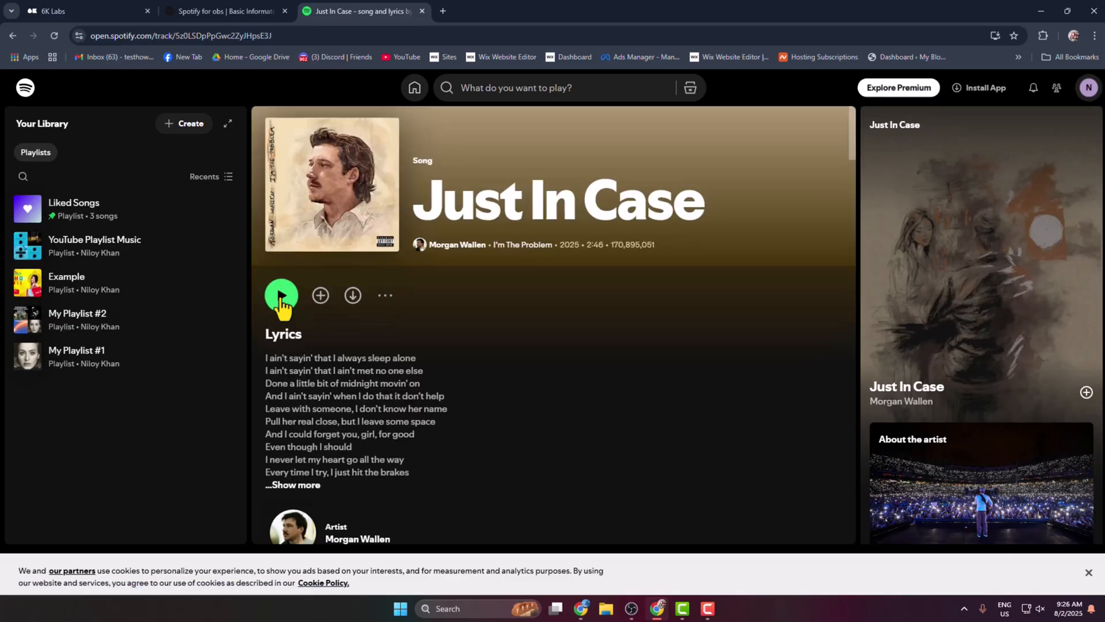
- Play Just In Case, then The Weeknd's One Of The Girls from Home, and return to 6K Labs
left_click(281, 295)
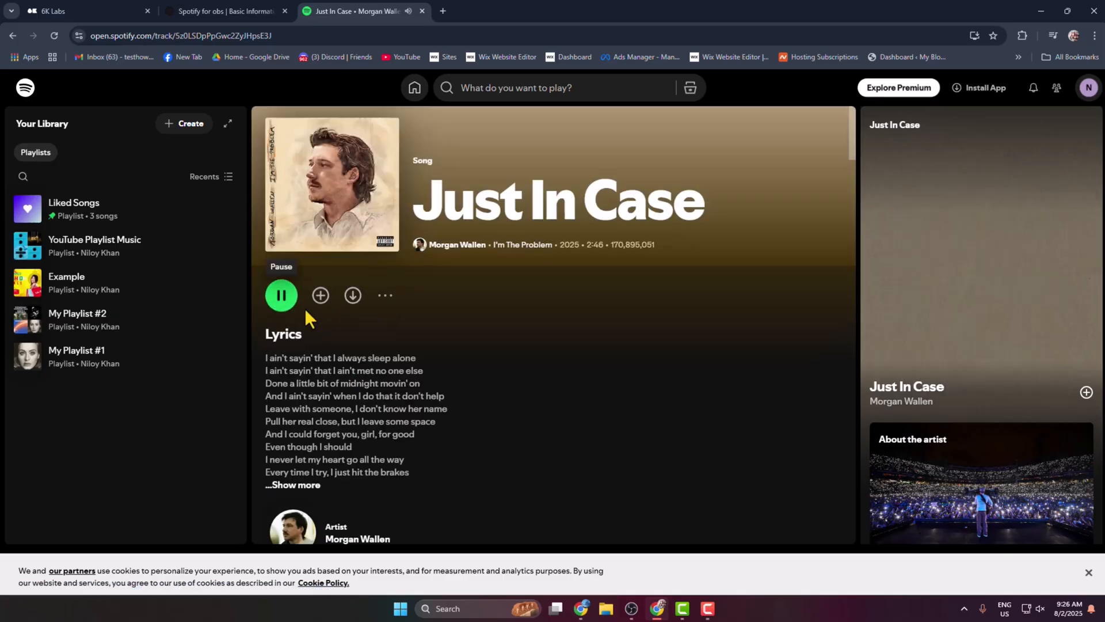
mouse_move(387, 250)
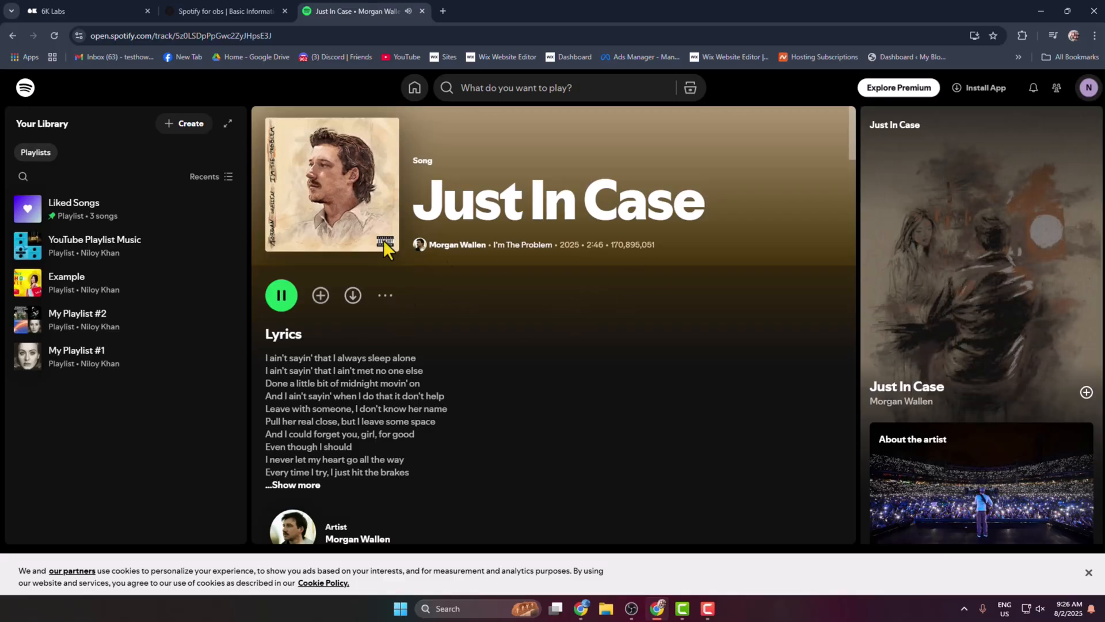
mouse_move(662, 331)
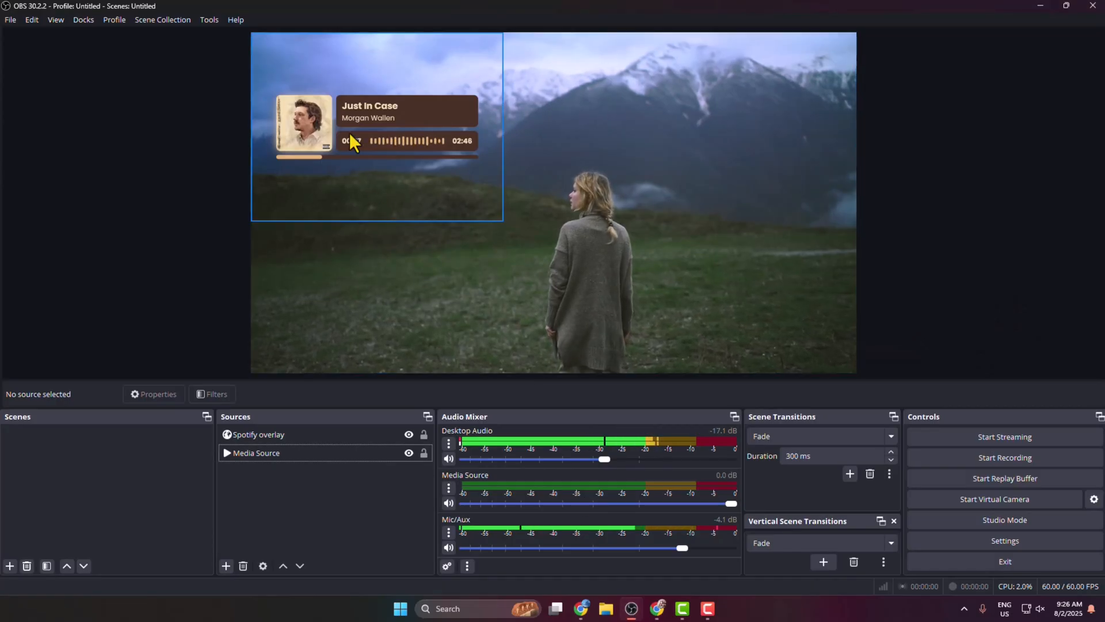
left_click(258, 434)
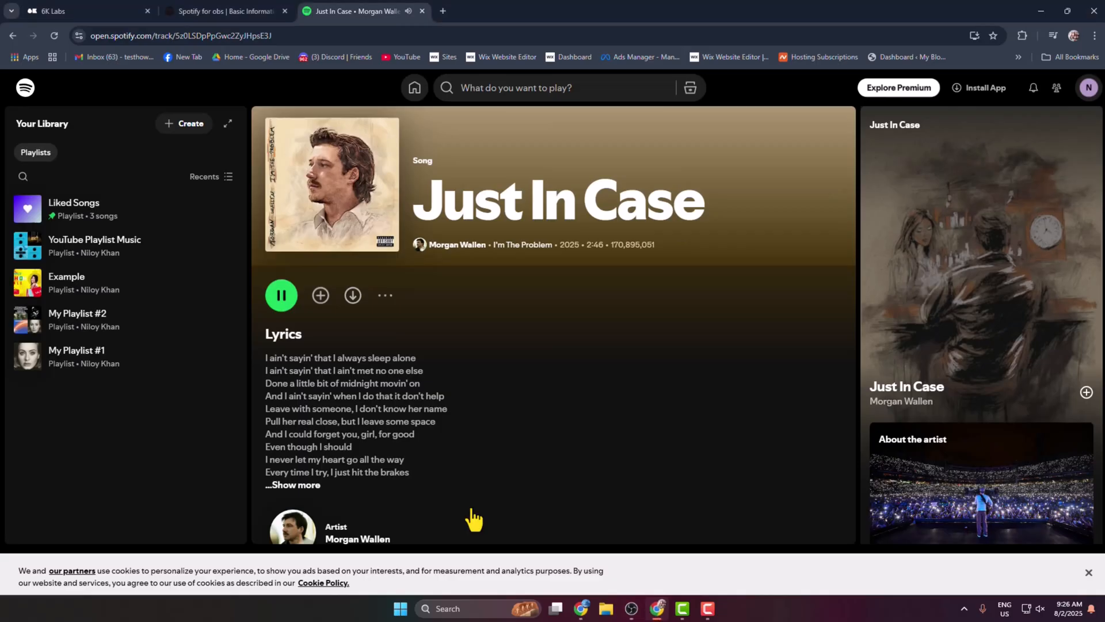
left_click(414, 87)
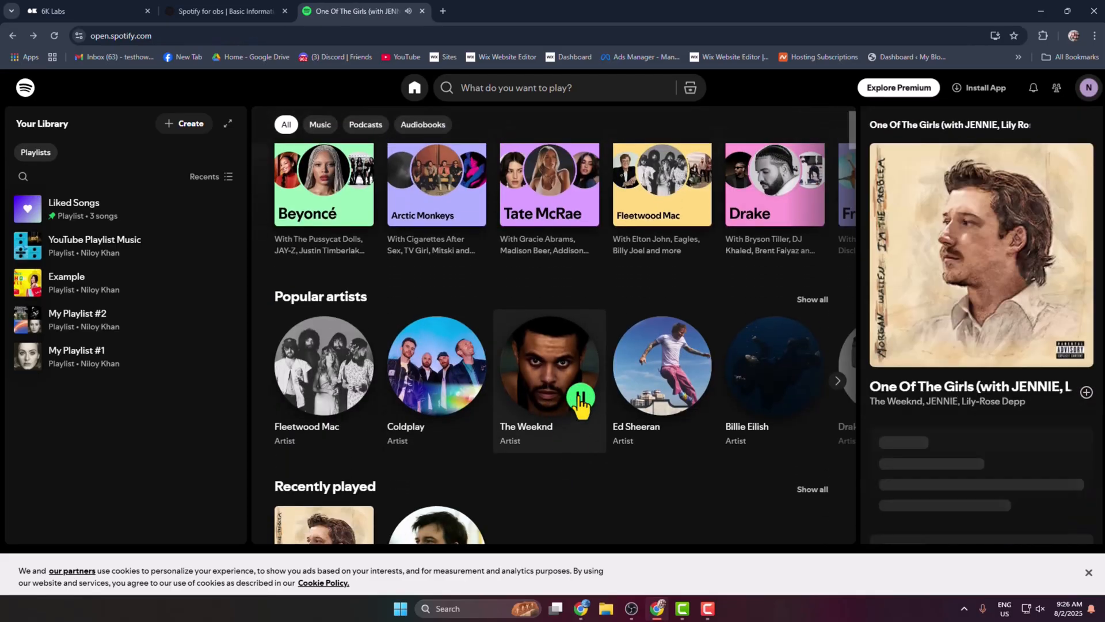
left_click(548, 365)
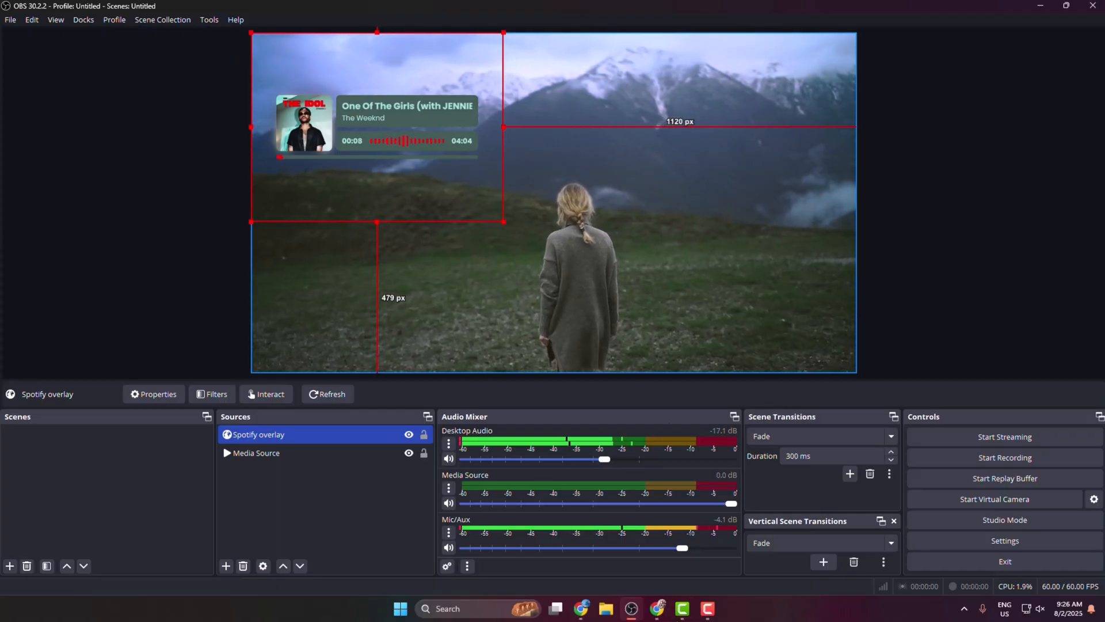
left_click(580, 608)
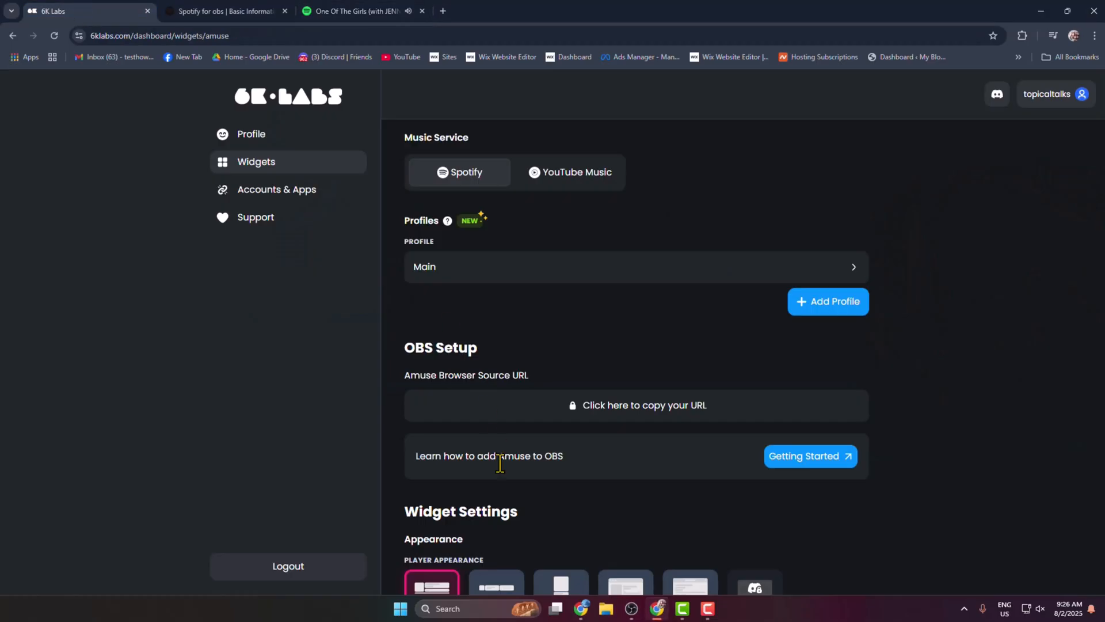
mouse_move(255, 161)
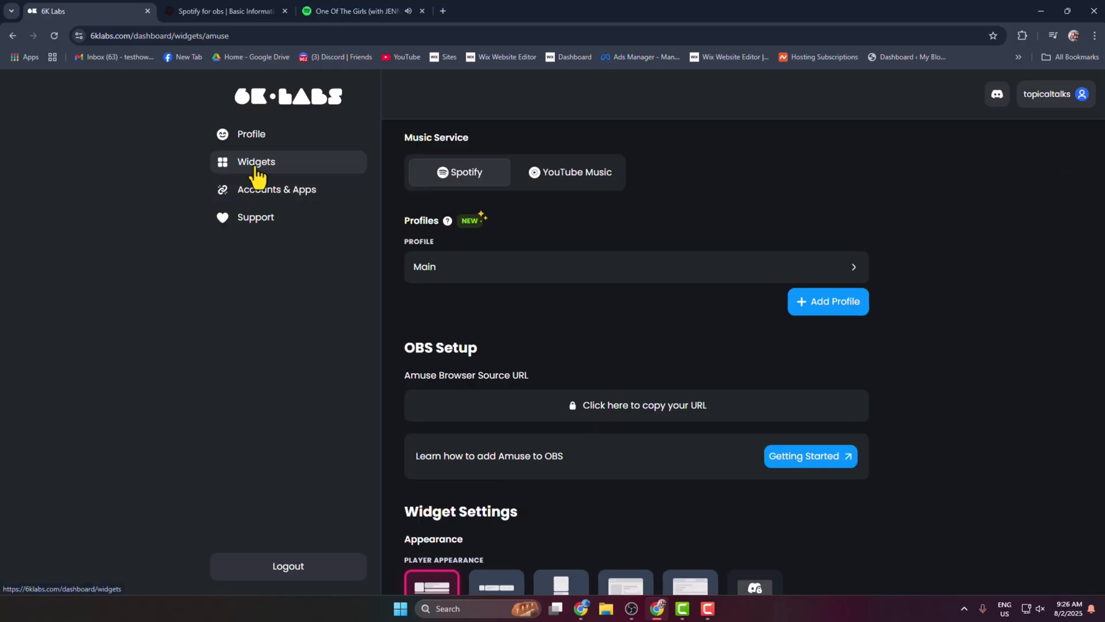
scroll("down", 3)
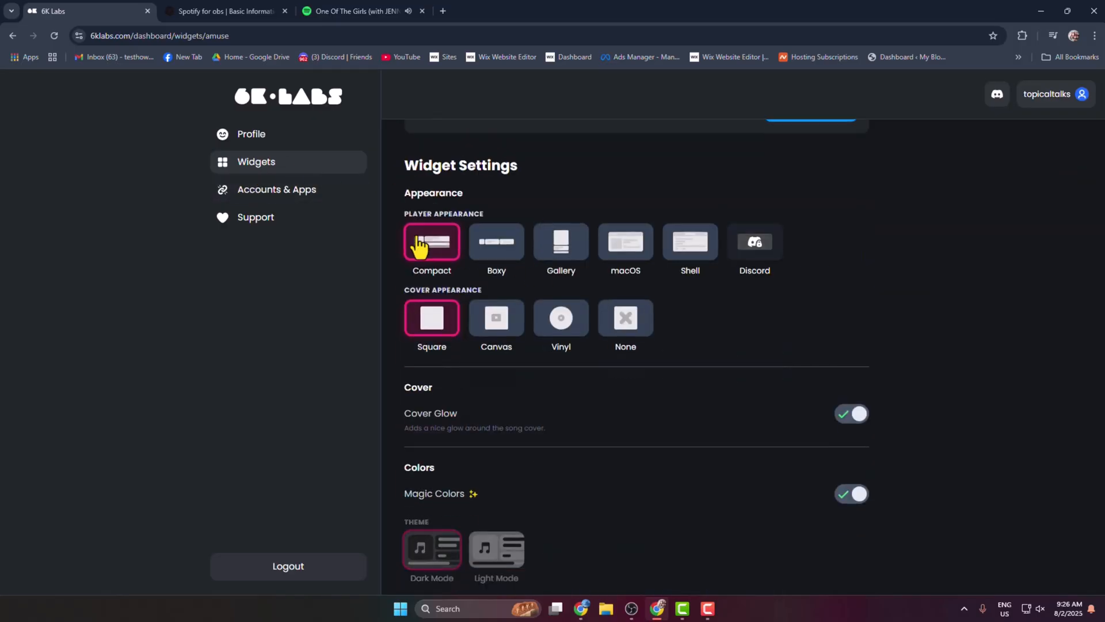
mouse_move(496, 242)
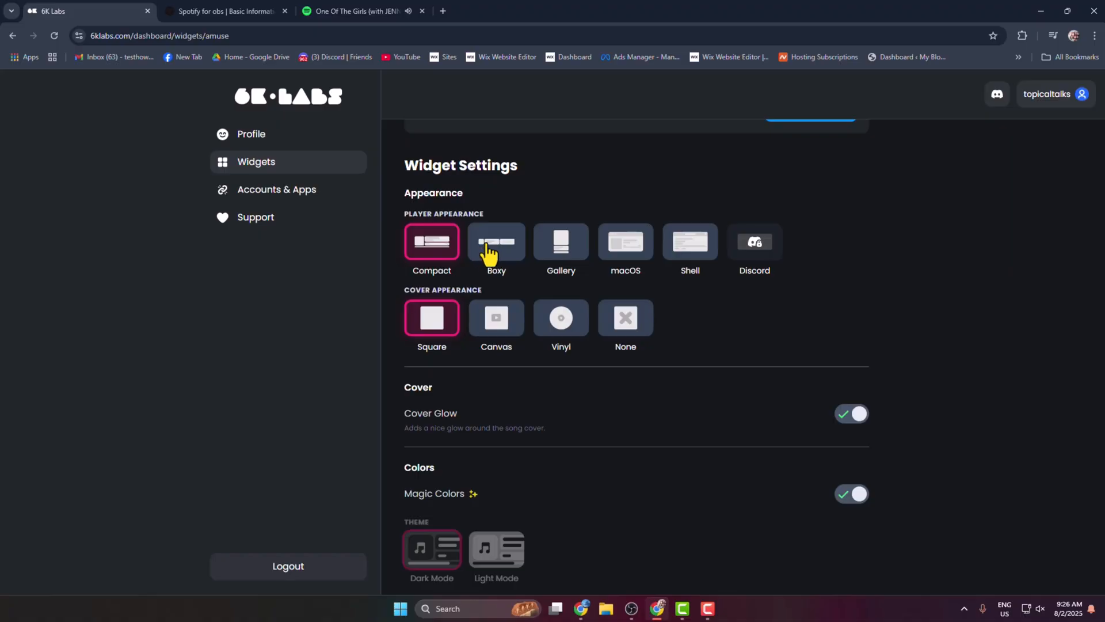
left_click(632, 608)
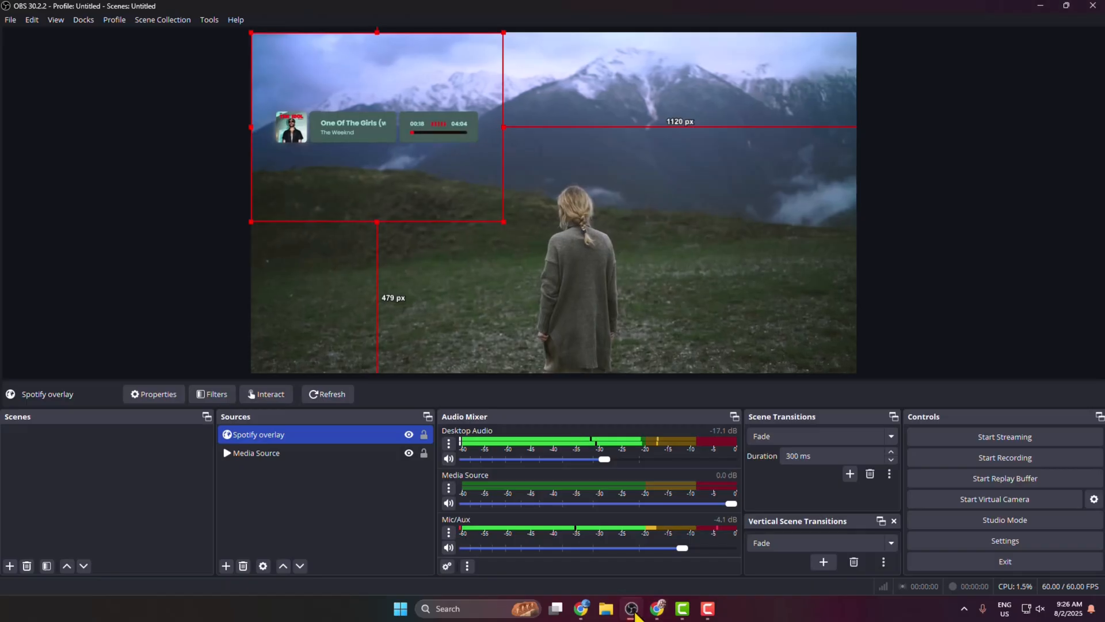
left_click(658, 607)
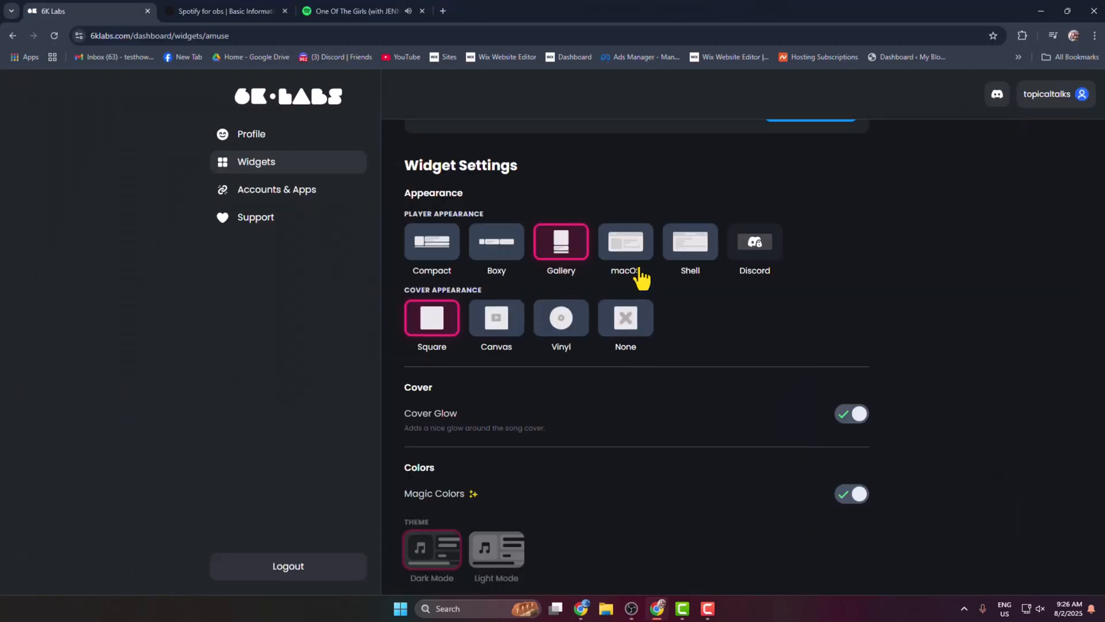
left_click(624, 242)
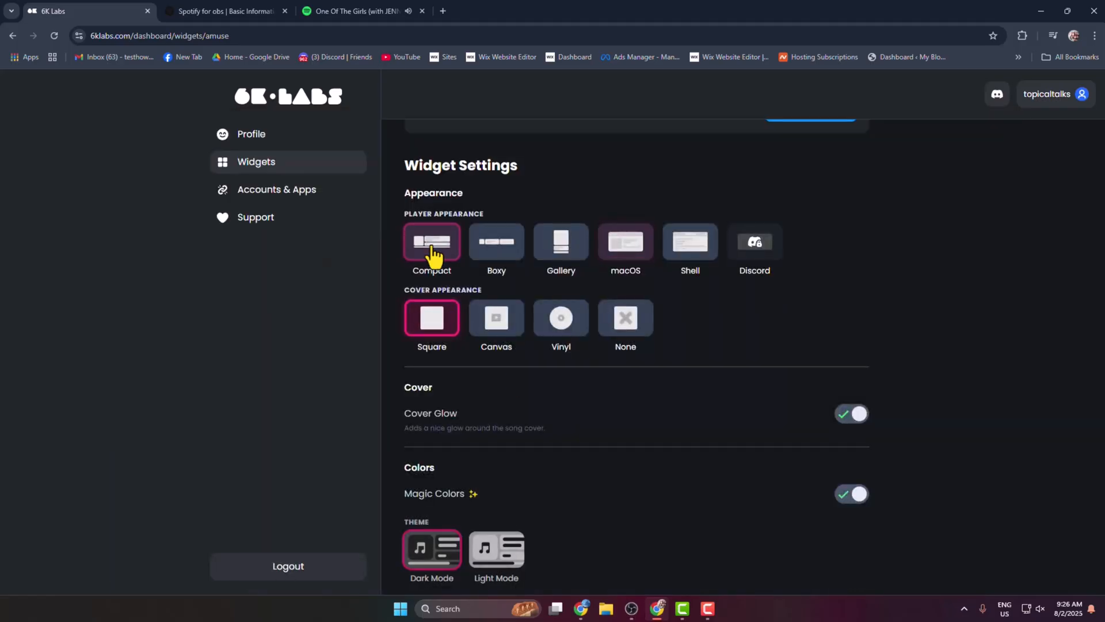
scroll("down", 3)
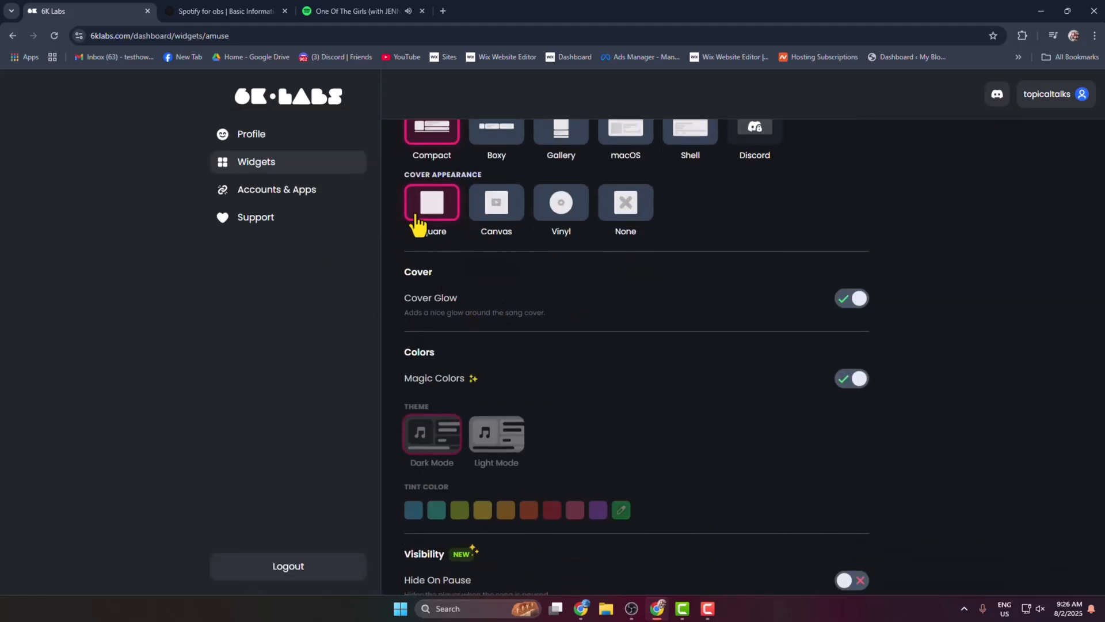
scroll("down", 3)
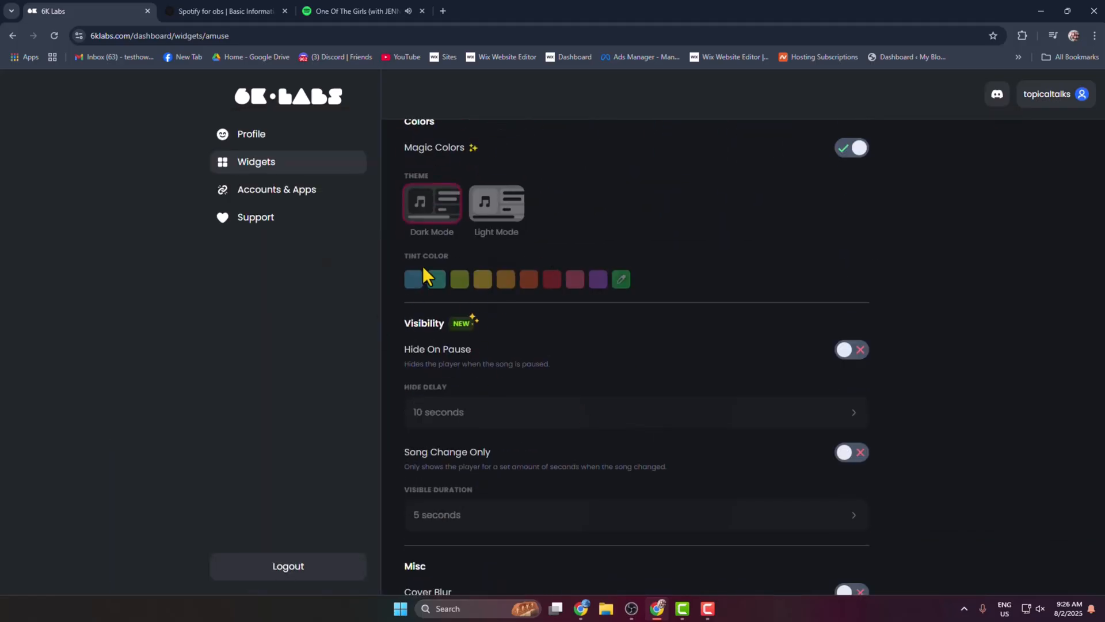
scroll("up", 3)
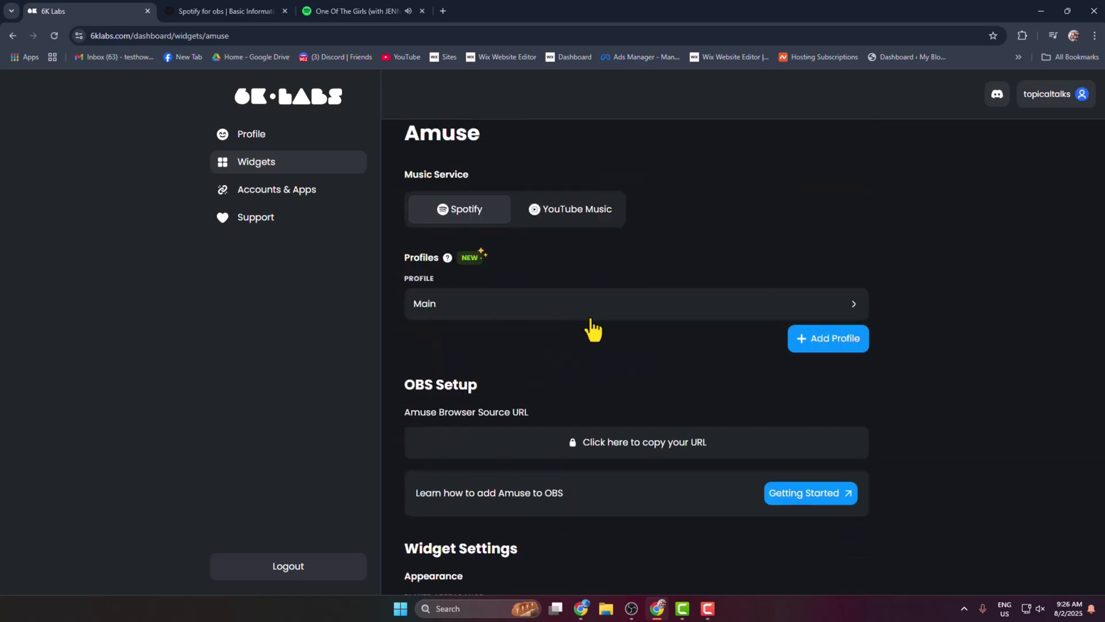